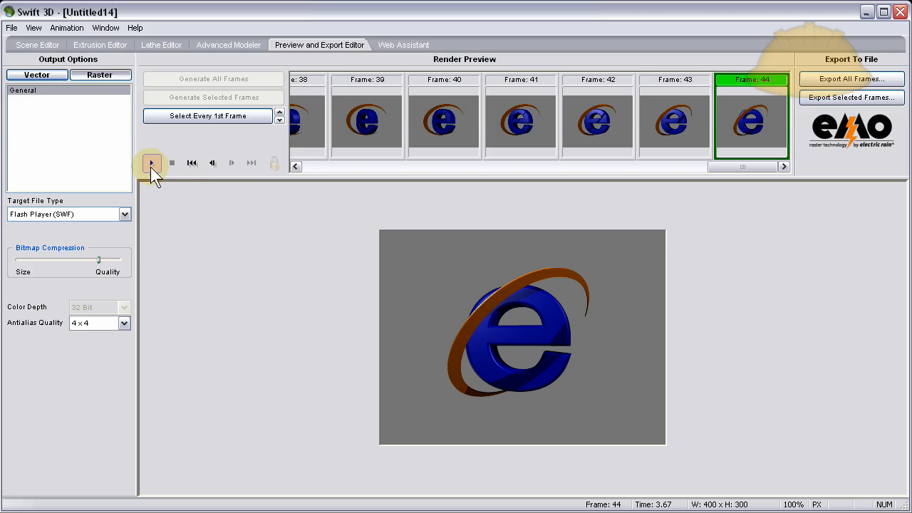
Preview the rendered spinning logo, then return to the empty Scene Editor.
click(151, 163)
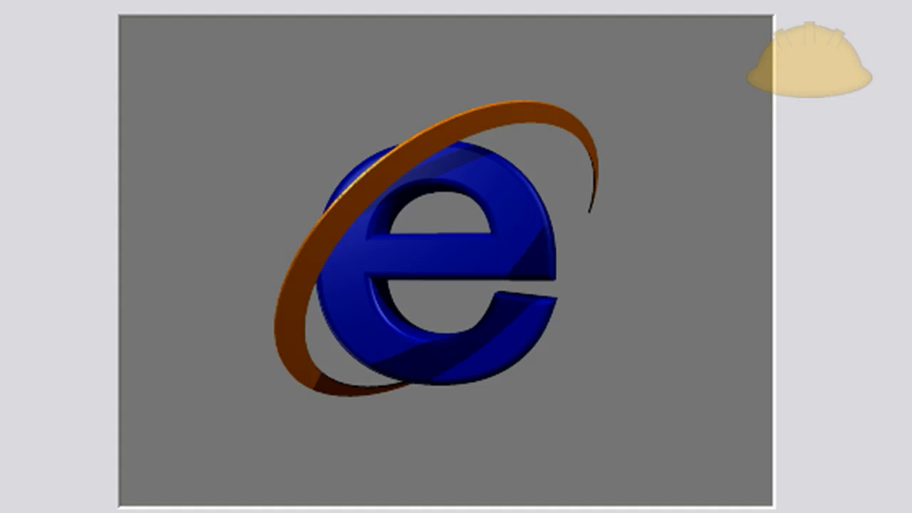
mouse_move(184, 226)
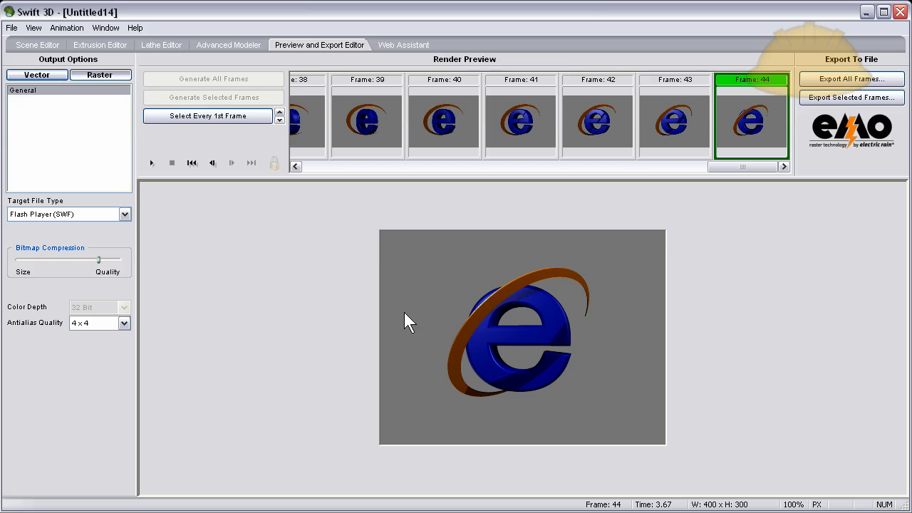
click(37, 45)
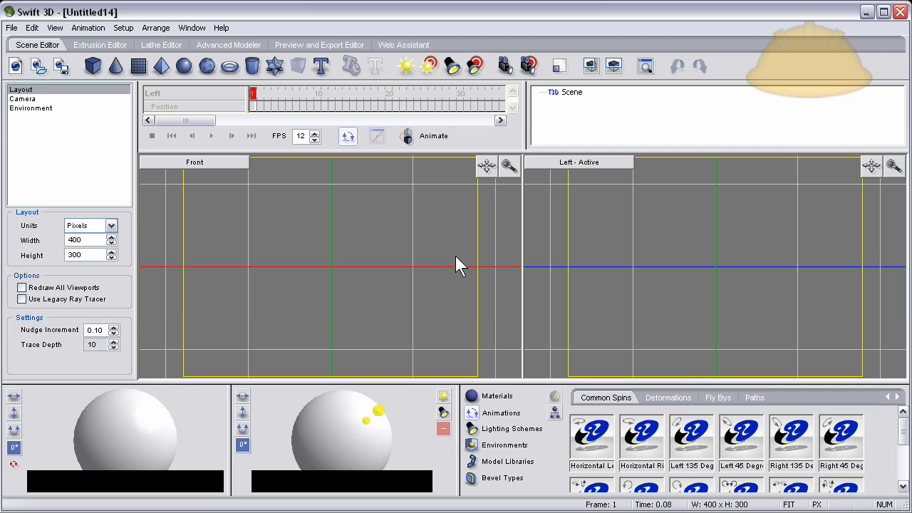
mouse_move(207, 227)
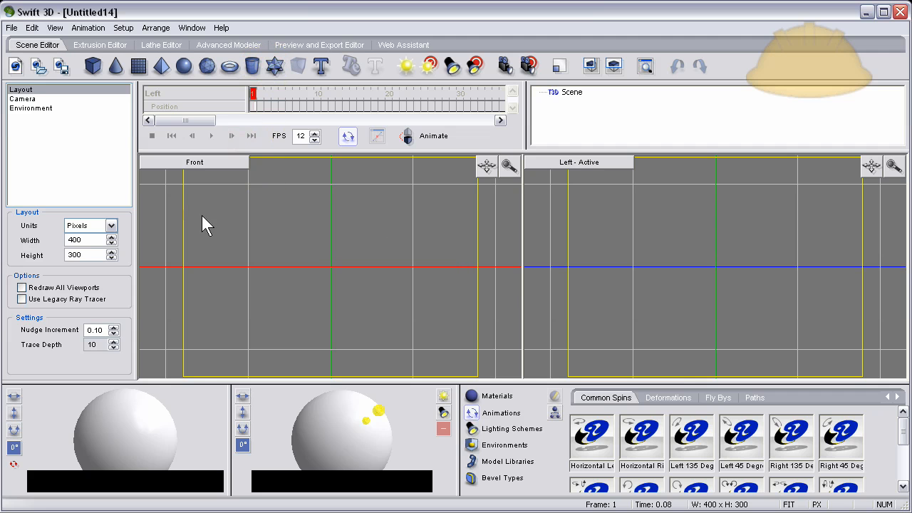
mouse_move(421, 228)
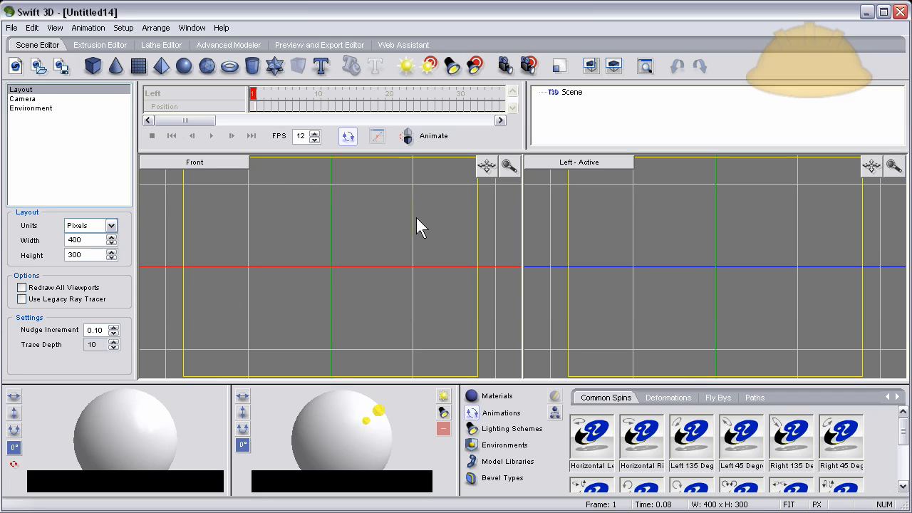
mouse_move(253, 66)
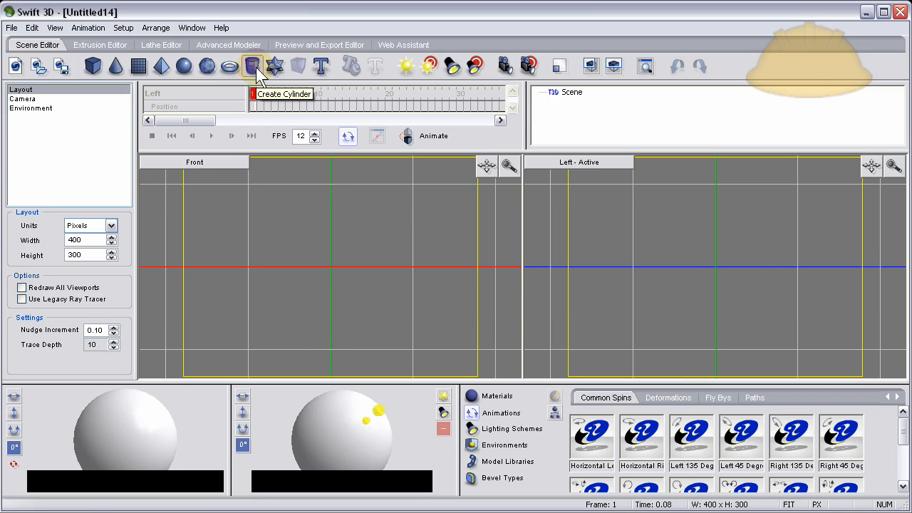
Add a cylinder and reduce its Length to about 0.08, leaving a thin flat disc.
click(253, 65)
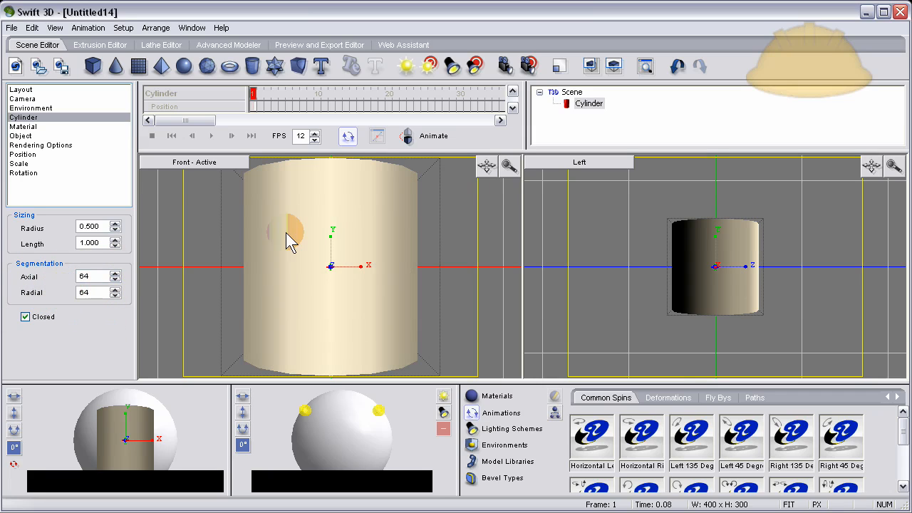
mouse_move(335, 342)
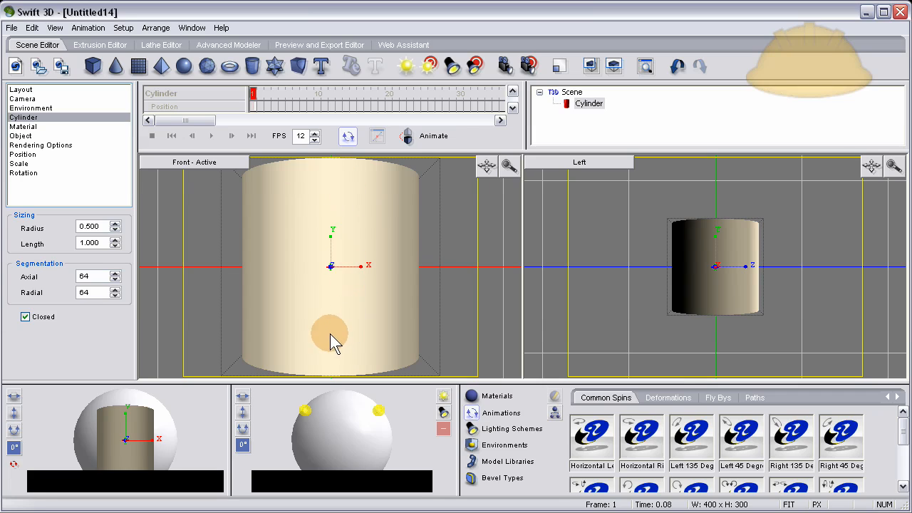
mouse_move(349, 199)
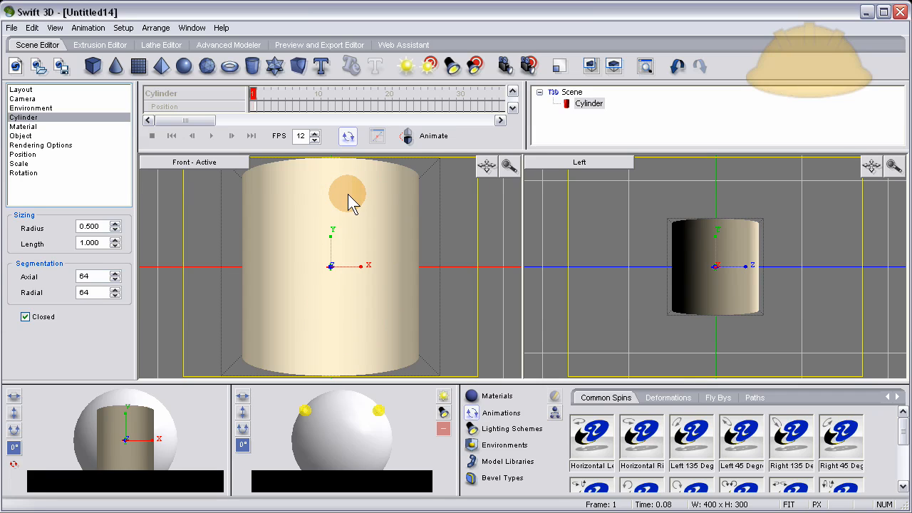
mouse_move(393, 249)
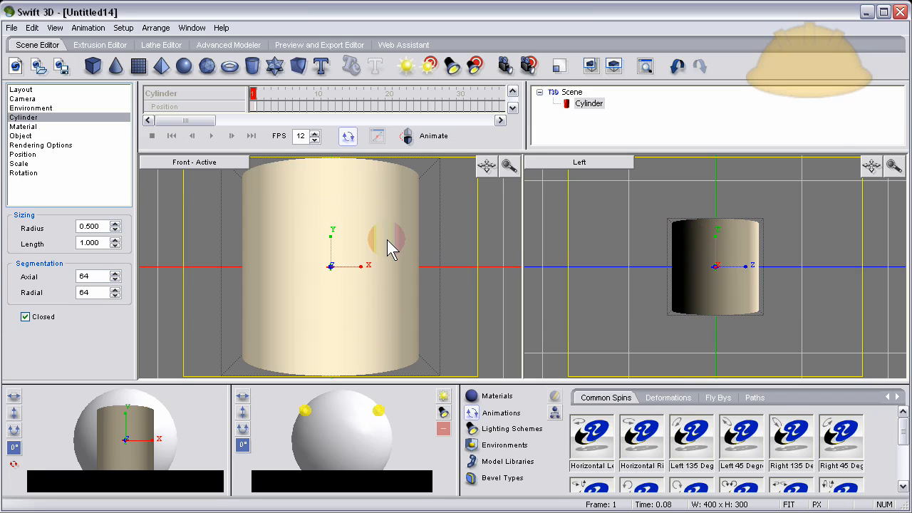
mouse_move(117, 264)
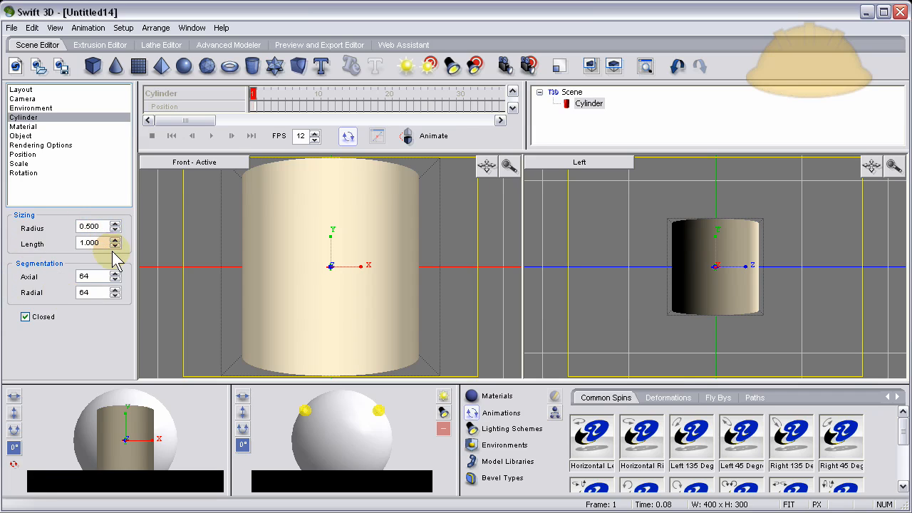
click(114, 247)
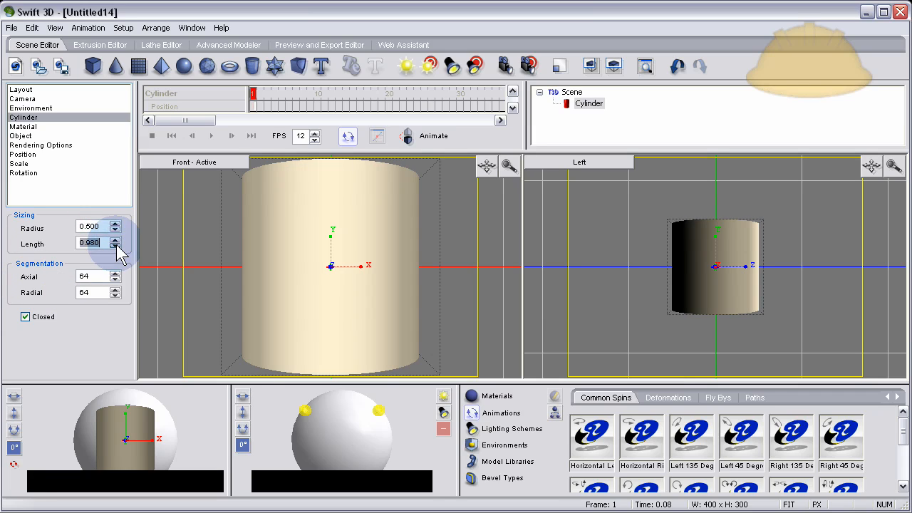
click(115, 245)
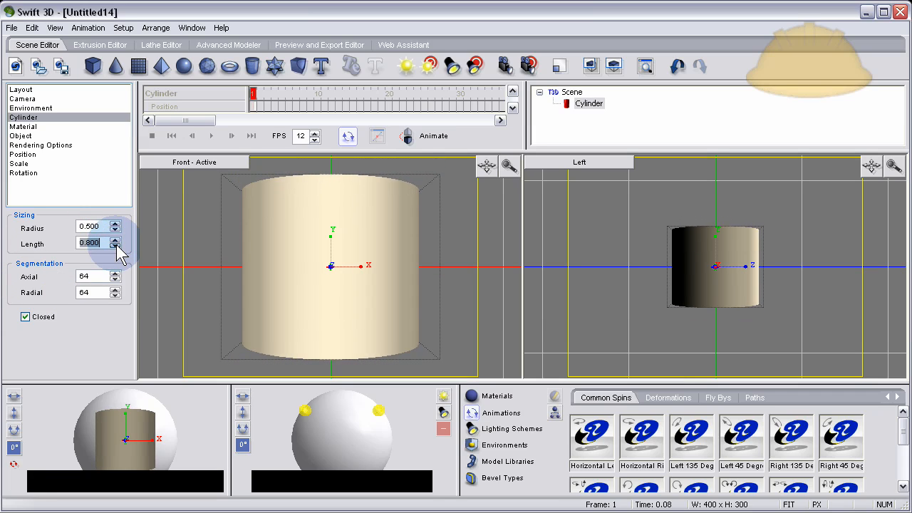
click(116, 245)
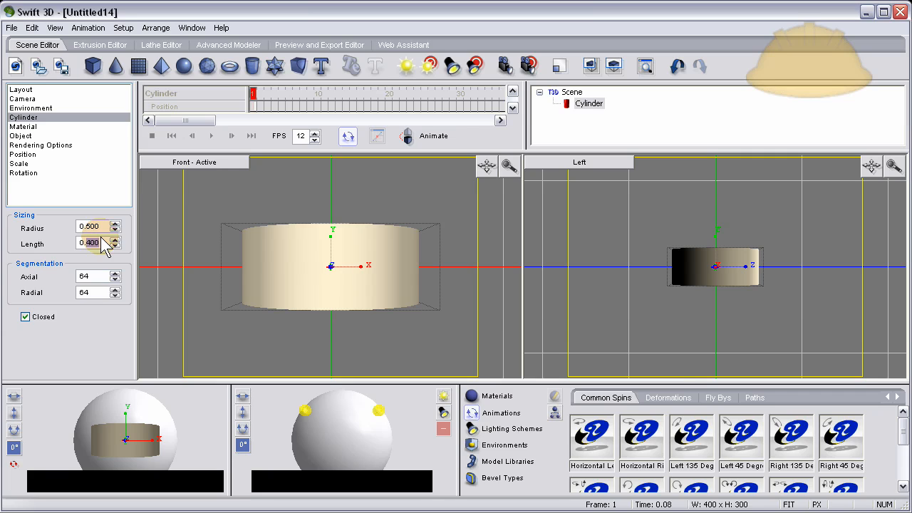
click(20, 89)
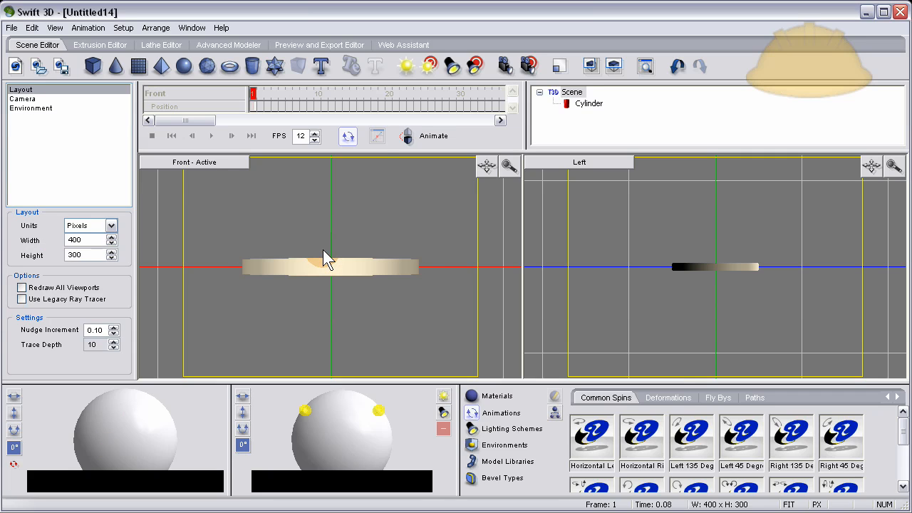
Duplicate the disc, thicken the copy to Length 0.3 and give it a glossy black material.
click(331, 267)
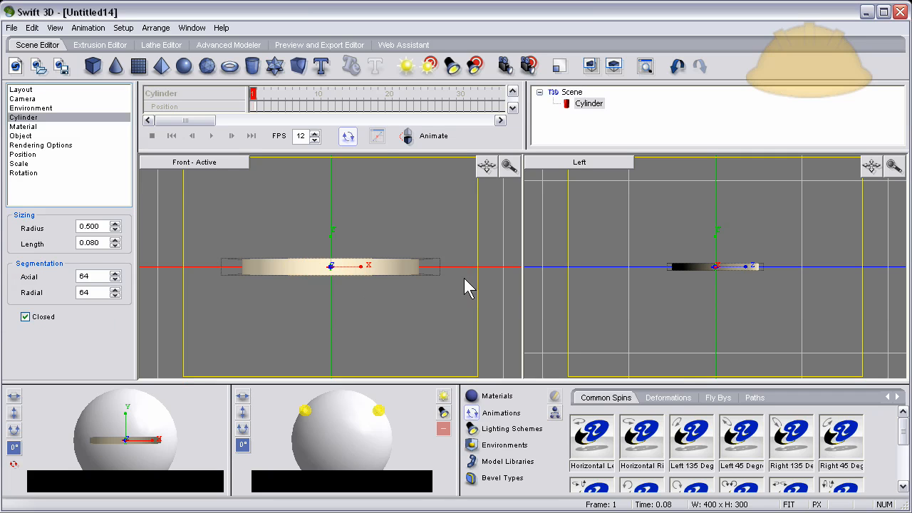
mouse_move(445, 292)
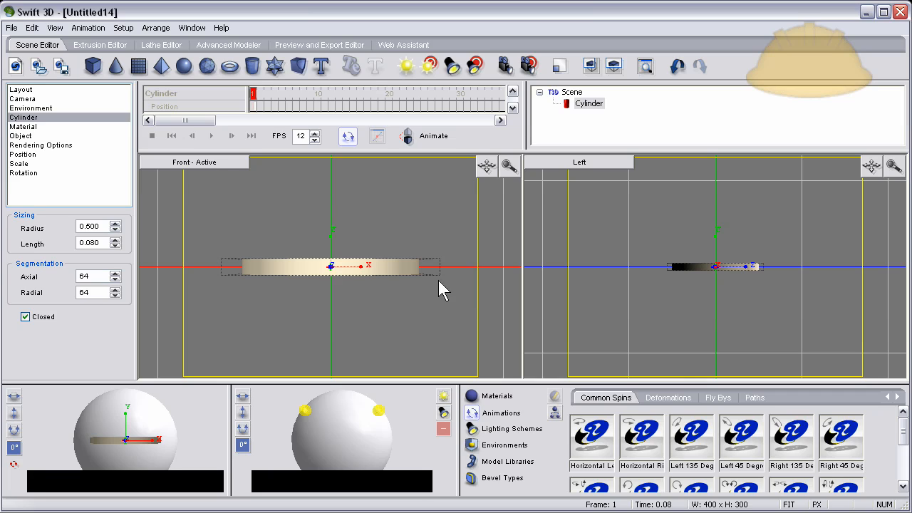
mouse_move(408, 274)
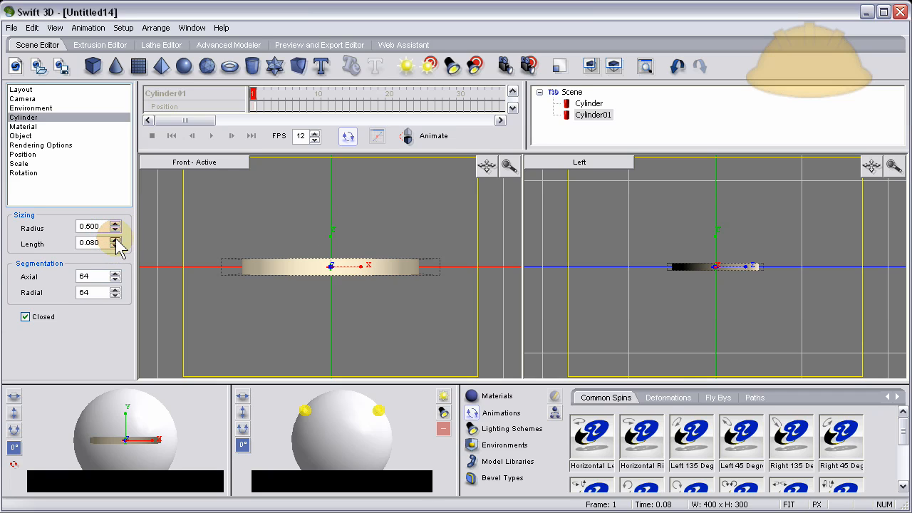
click(117, 239)
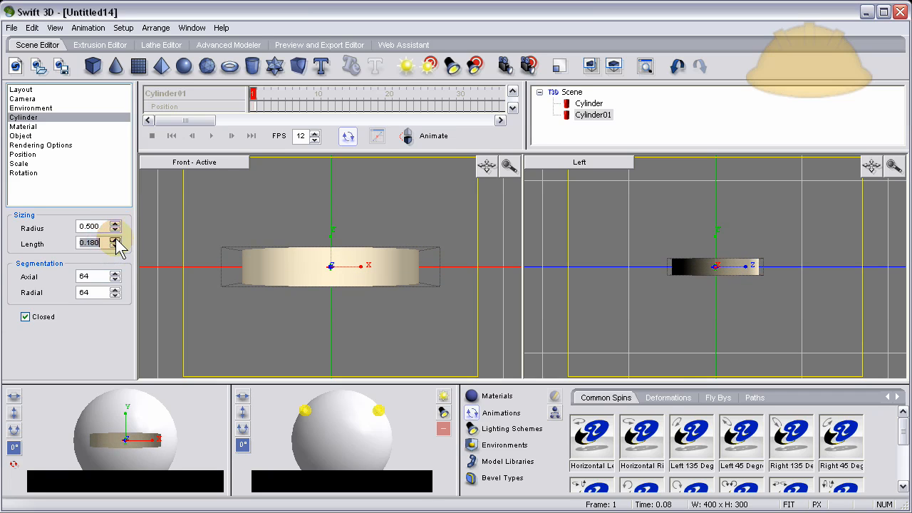
click(115, 240)
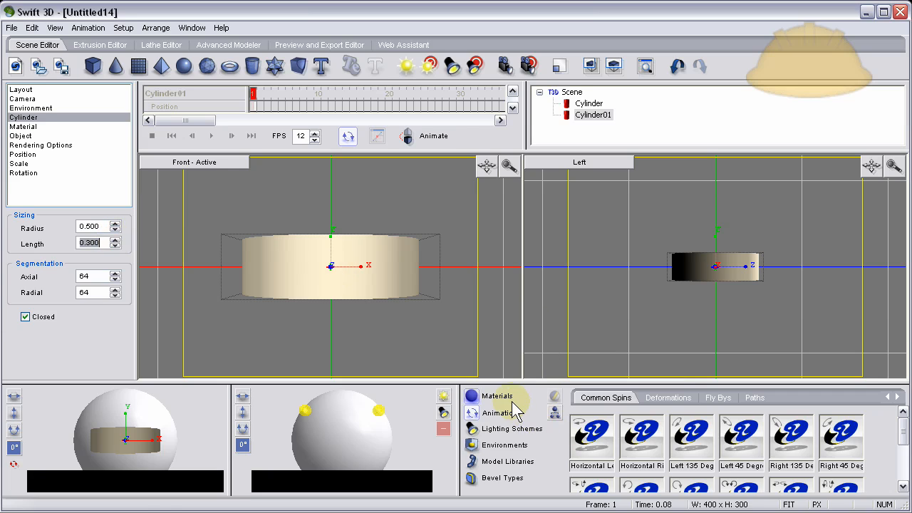
click(497, 397)
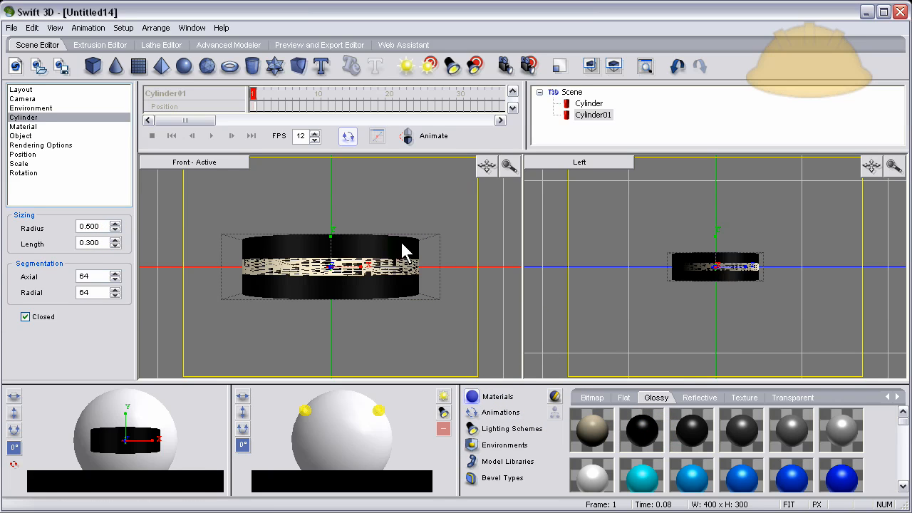
mouse_move(473, 271)
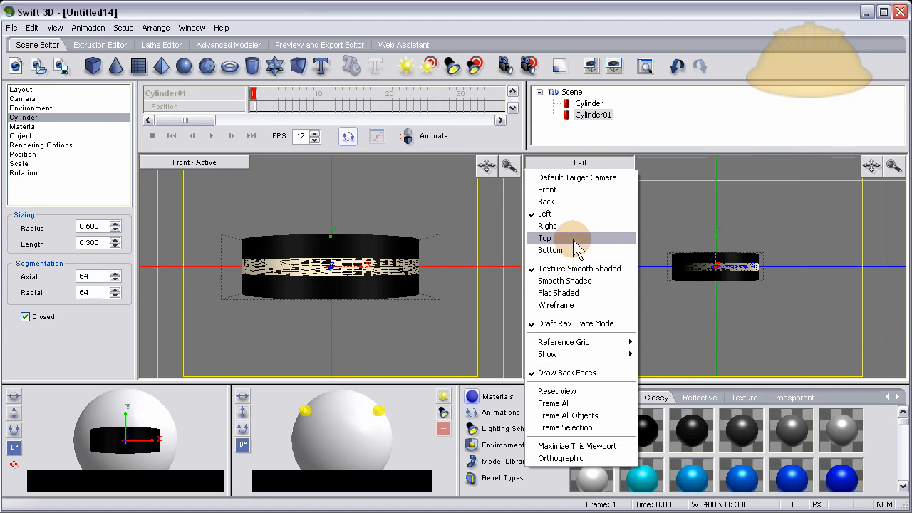
From the Top view, lower Cylinder01's Radius to 0.46 so the pale rim shows around it.
click(545, 238)
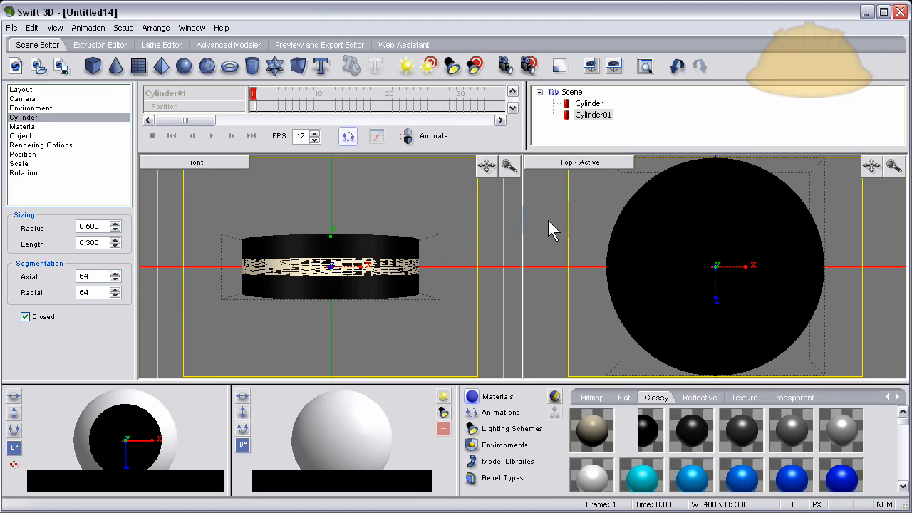
click(21, 88)
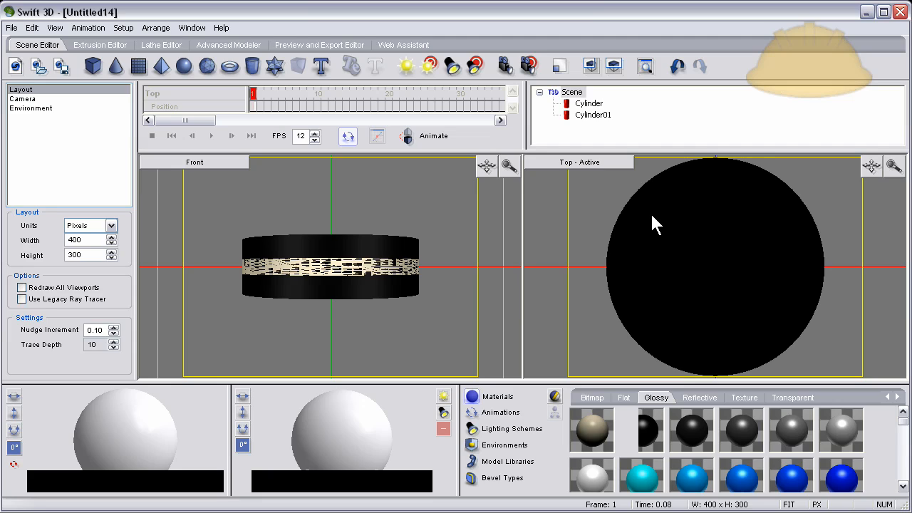
mouse_move(687, 263)
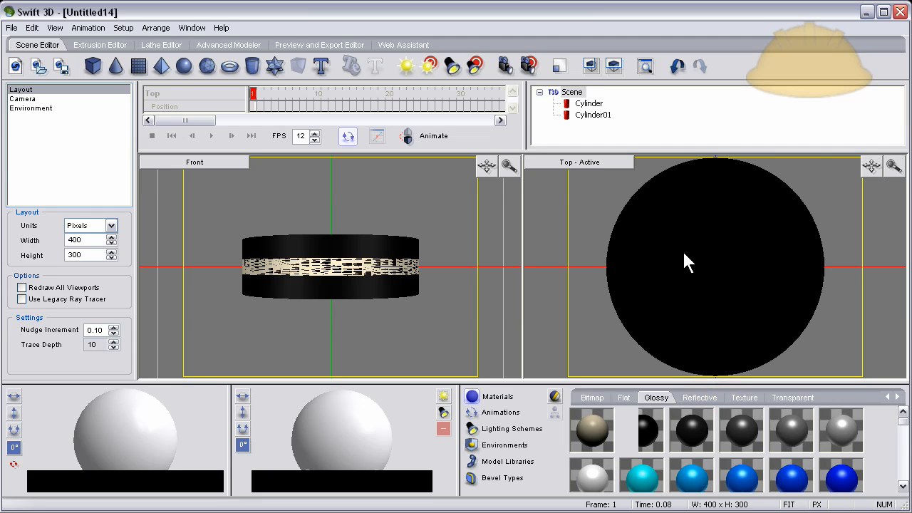
click(593, 114)
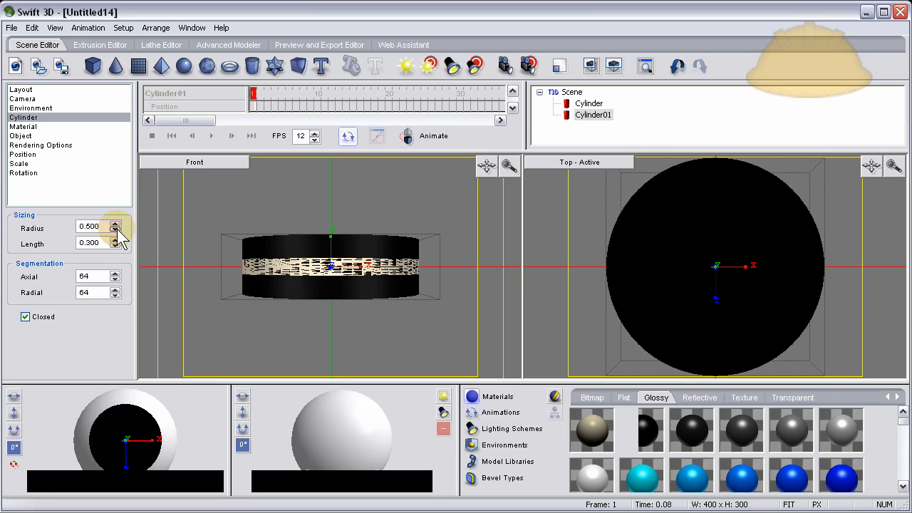
click(119, 230)
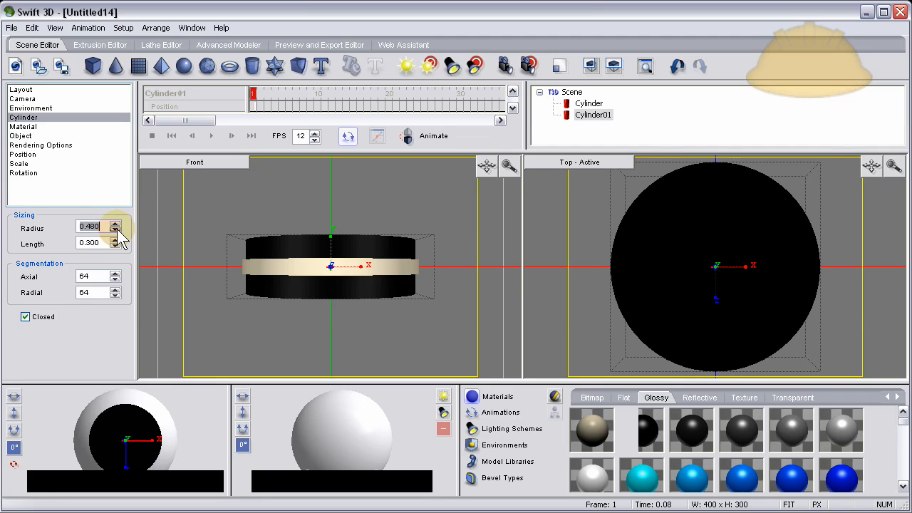
click(117, 231)
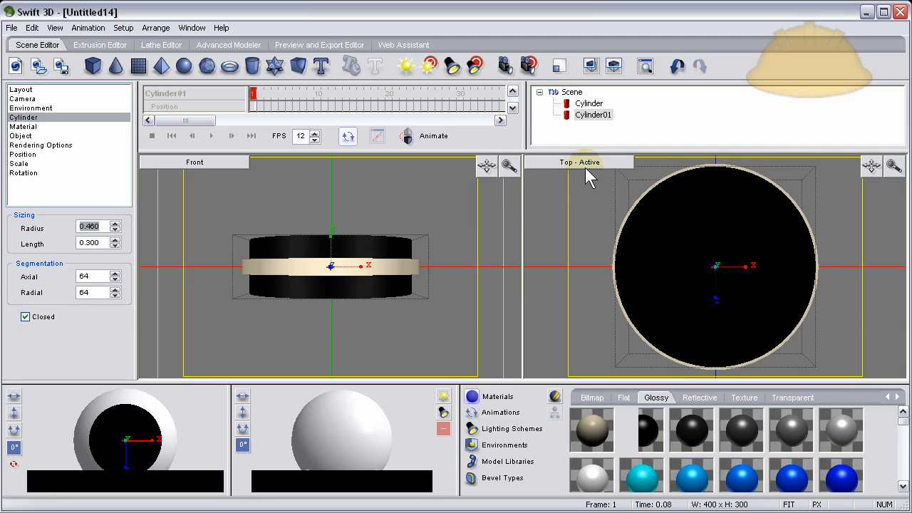
mouse_move(781, 240)
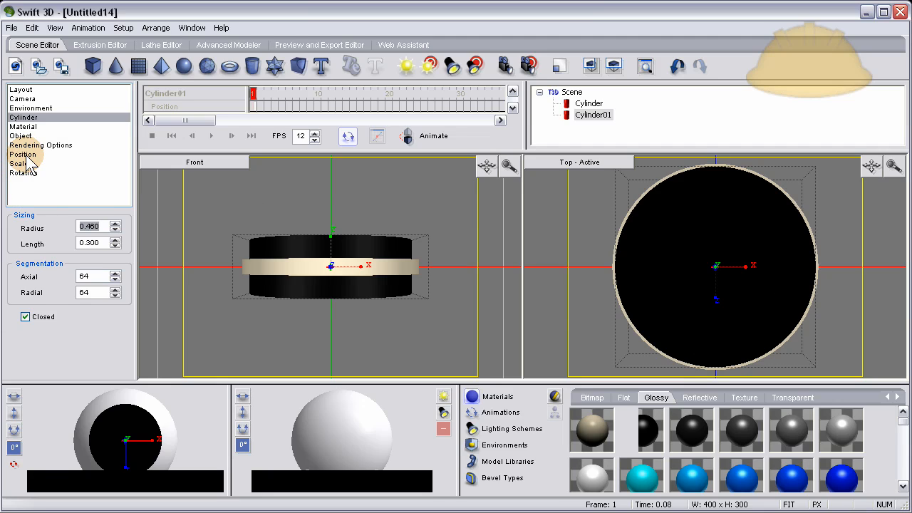
Set Cylinder01's X Coordinate to -0.05 so the cream disc shows as a crescent, then deselect.
click(23, 154)
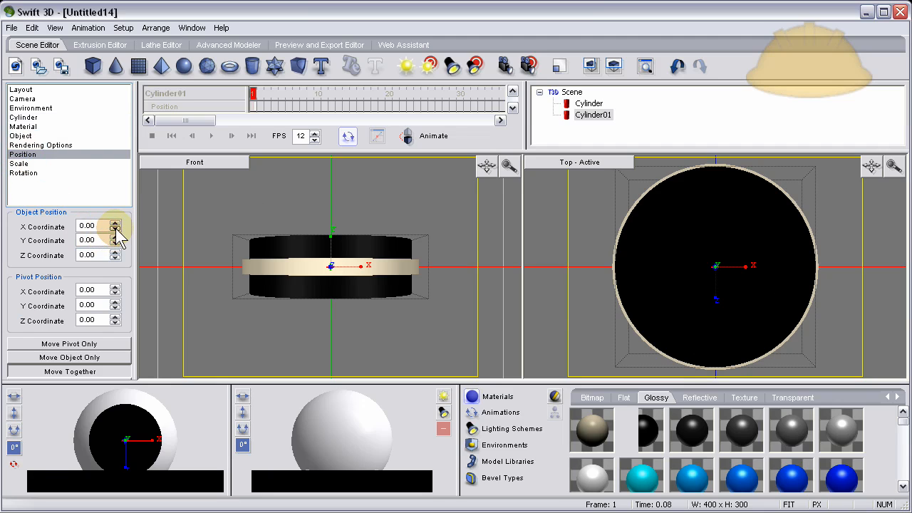
click(117, 231)
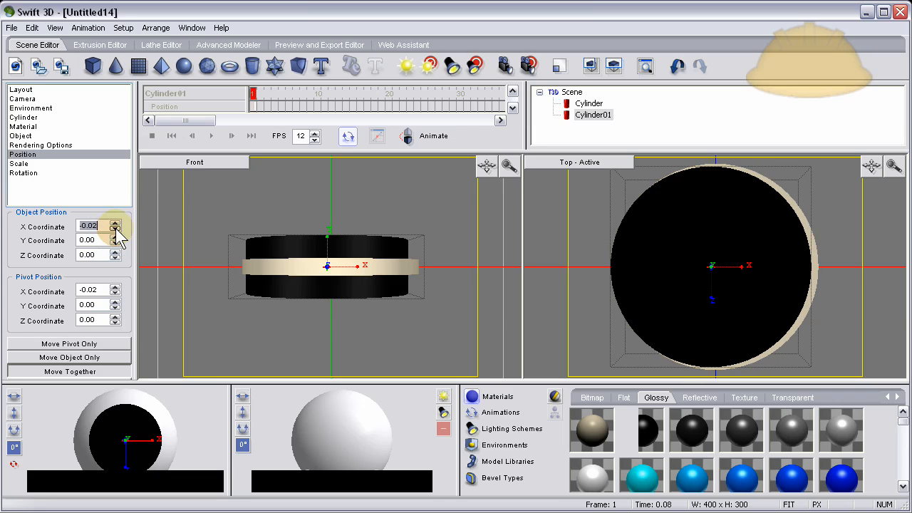
click(117, 228)
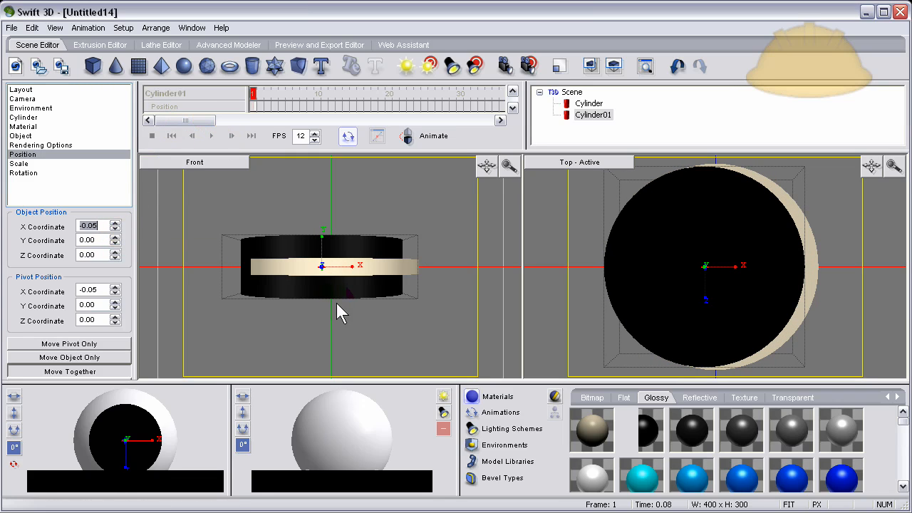
mouse_move(353, 316)
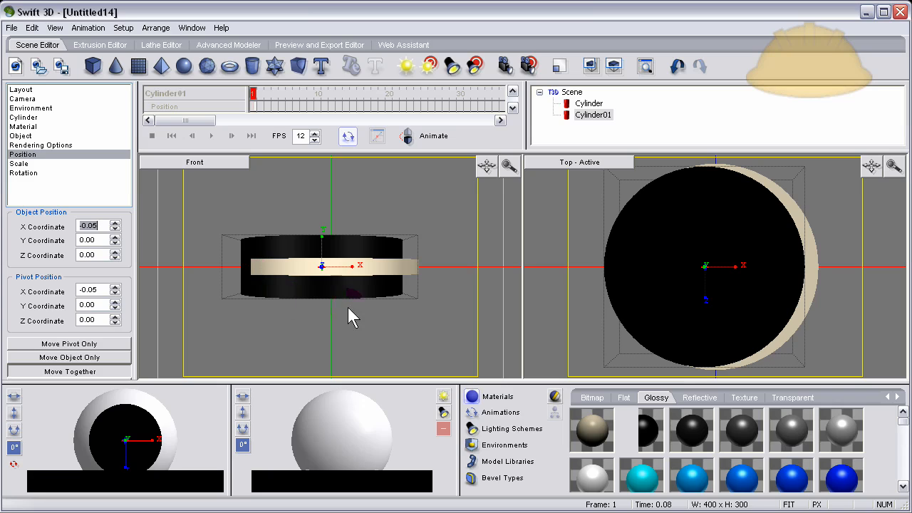
mouse_move(656, 257)
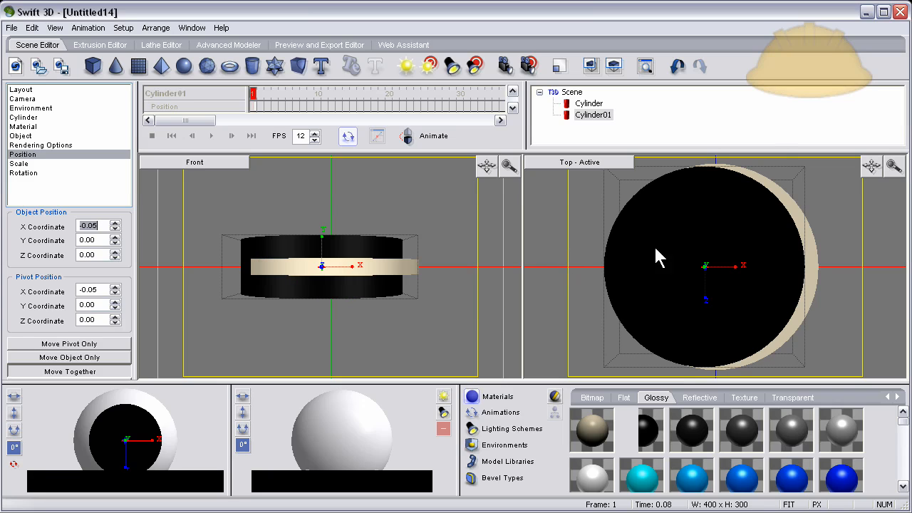
mouse_move(677, 359)
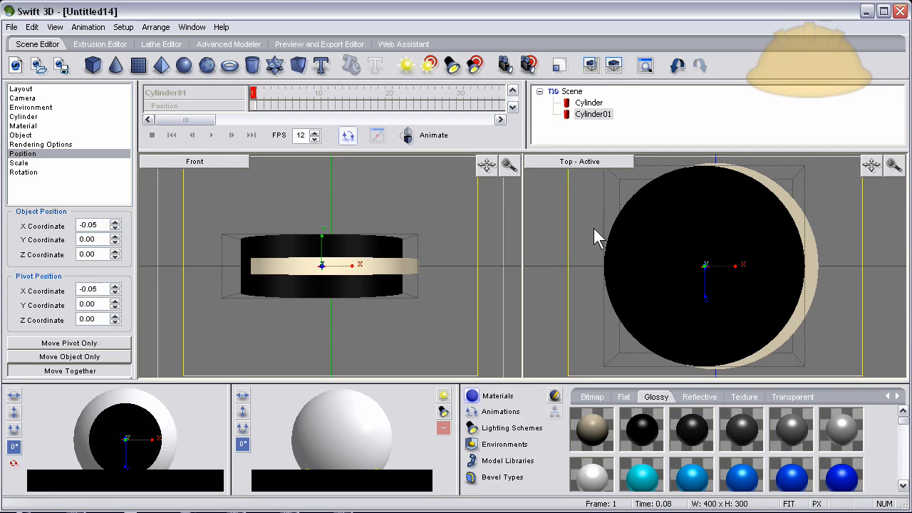
click(23, 89)
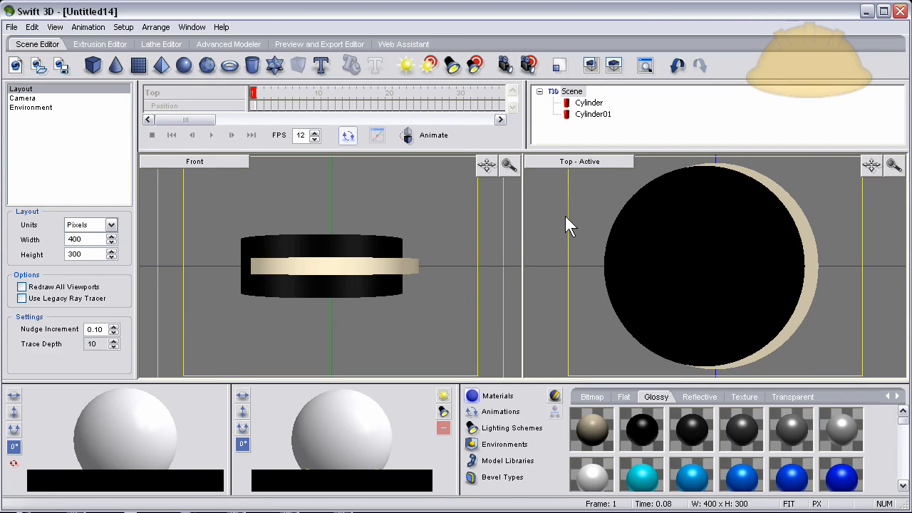
mouse_move(520, 225)
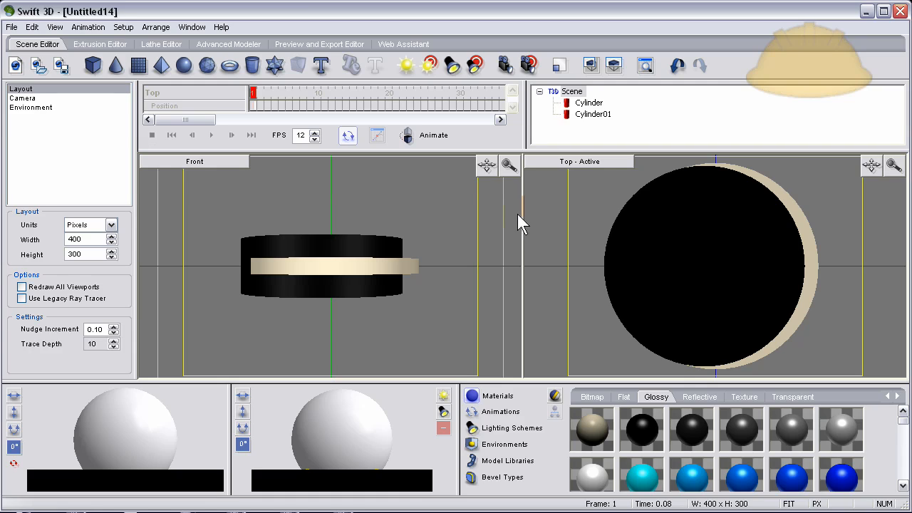
mouse_move(544, 245)
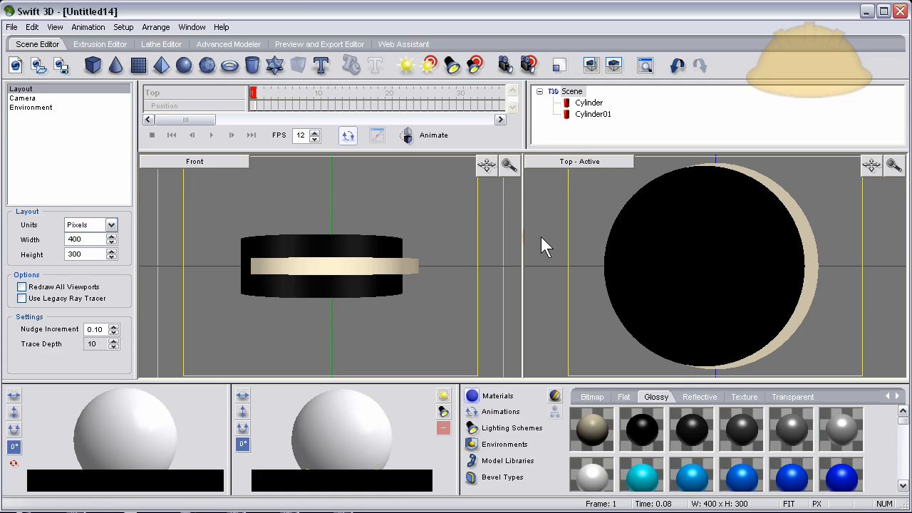
mouse_move(815, 239)
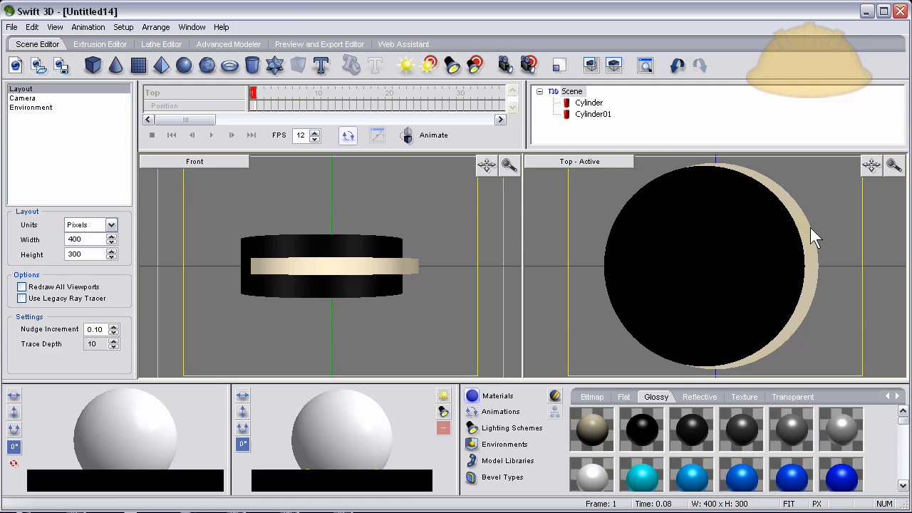
mouse_move(819, 245)
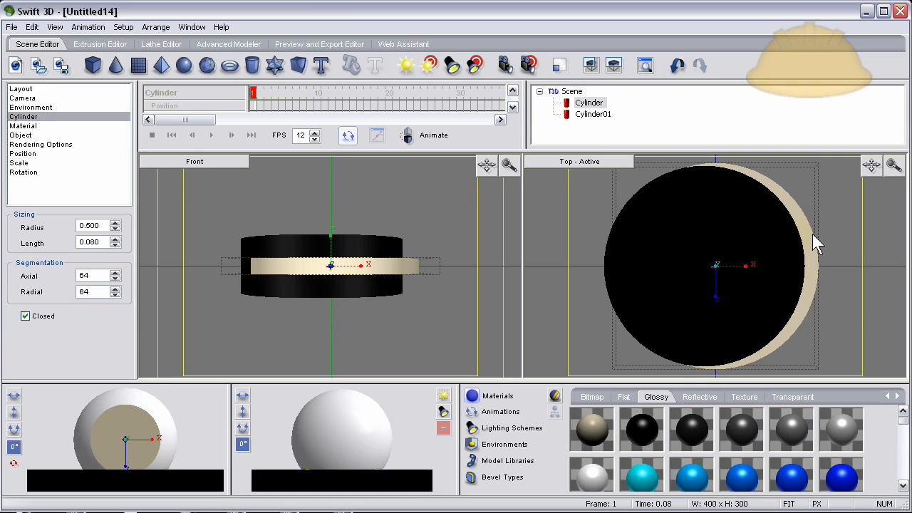
mouse_move(298, 65)
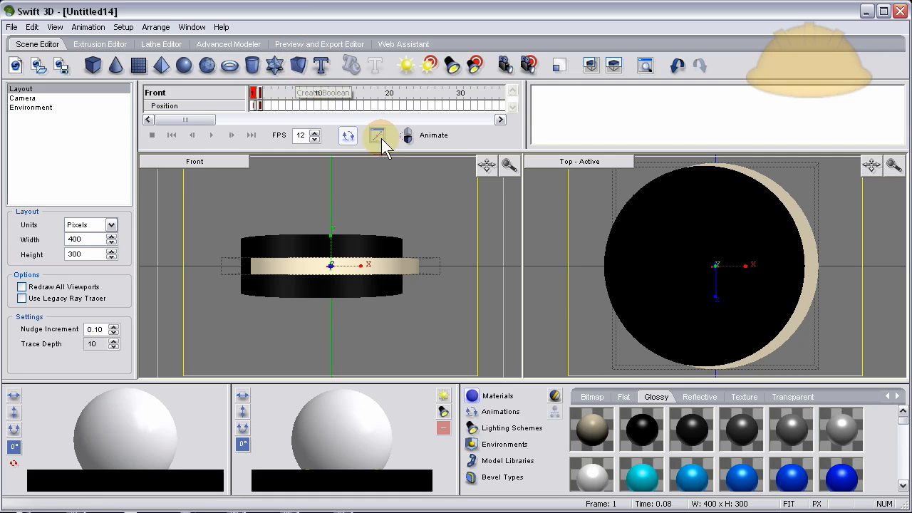
Turn the cream cylinder into a Boolean object awaiting Cylinder01 as second operand.
click(379, 136)
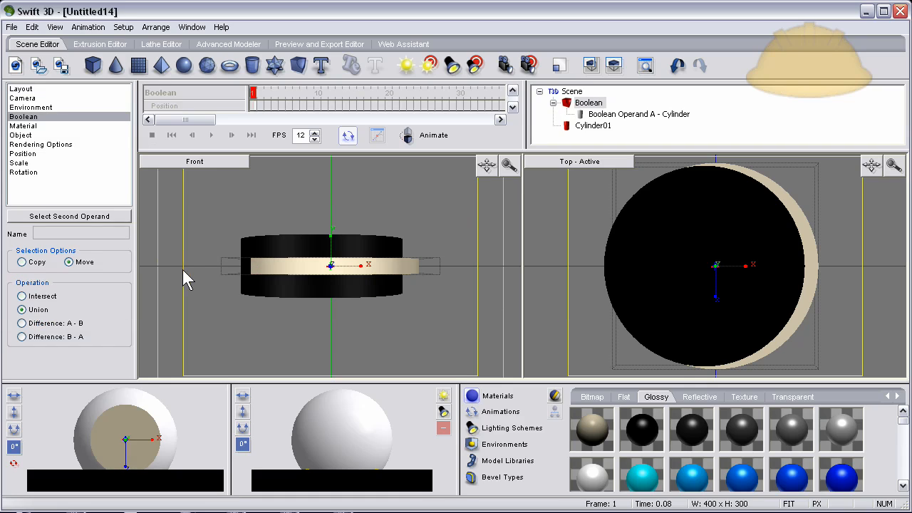
mouse_move(816, 239)
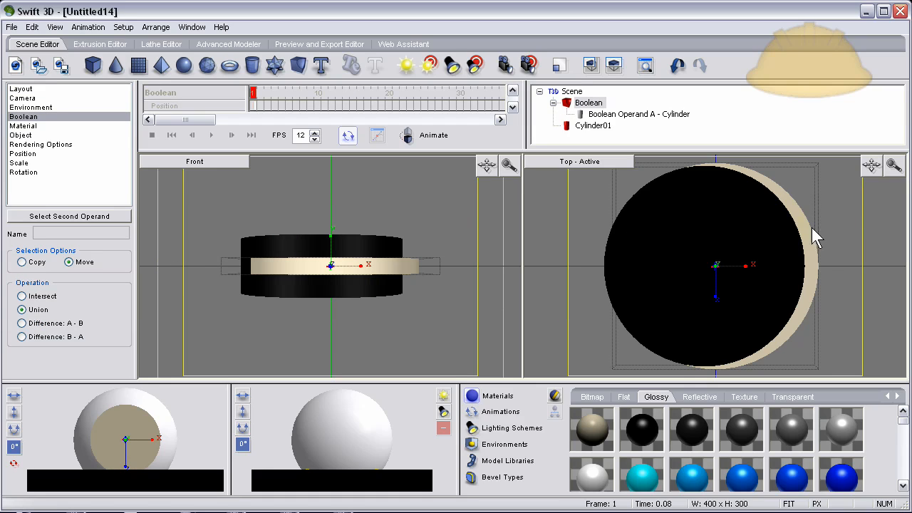
mouse_move(724, 231)
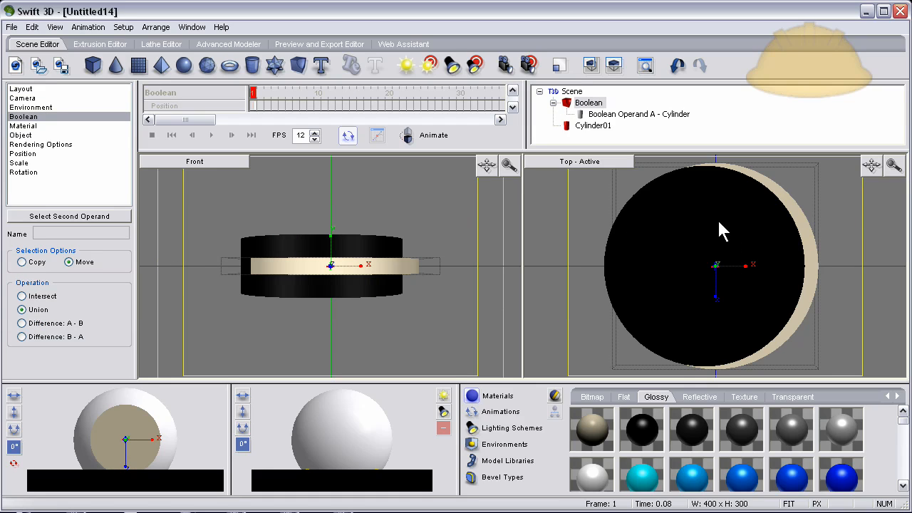
mouse_move(697, 225)
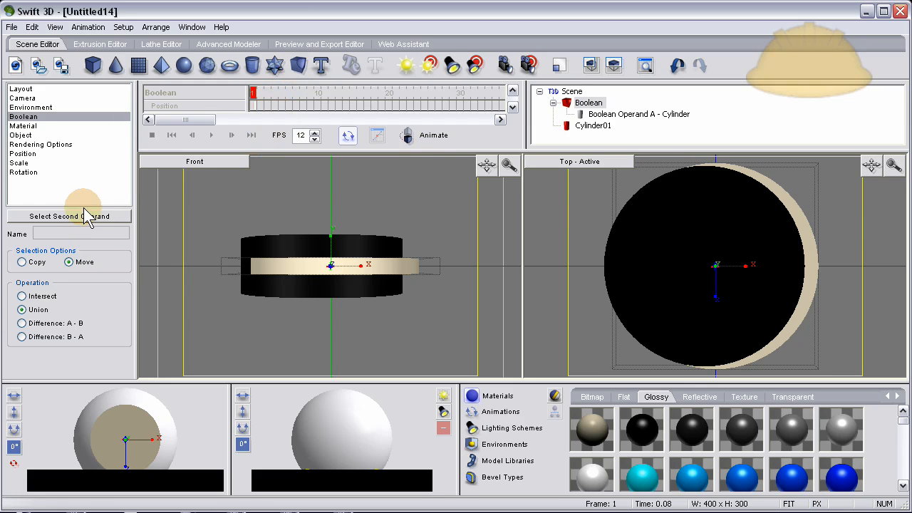
mouse_move(42, 227)
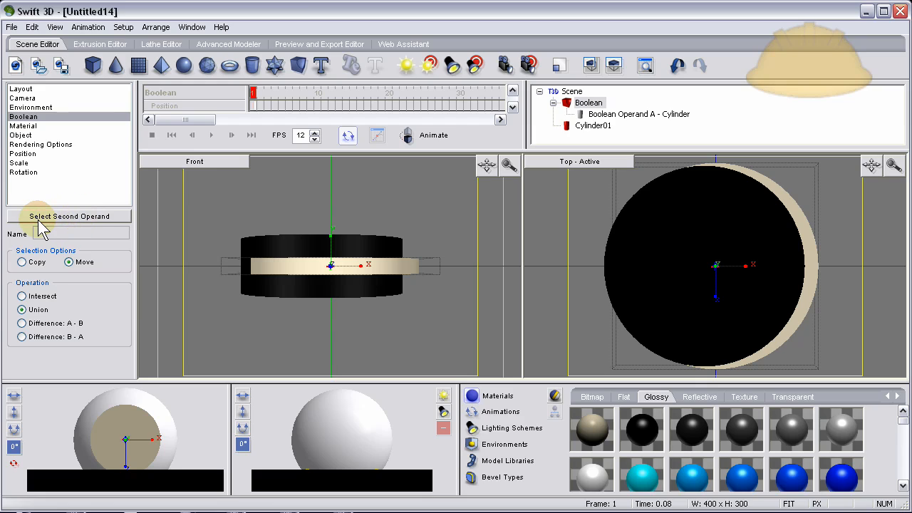
mouse_move(46, 168)
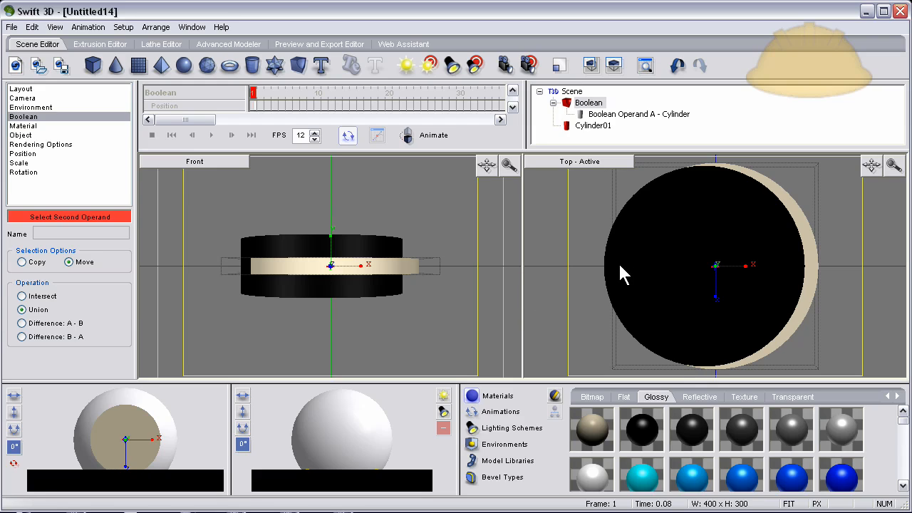
mouse_move(636, 274)
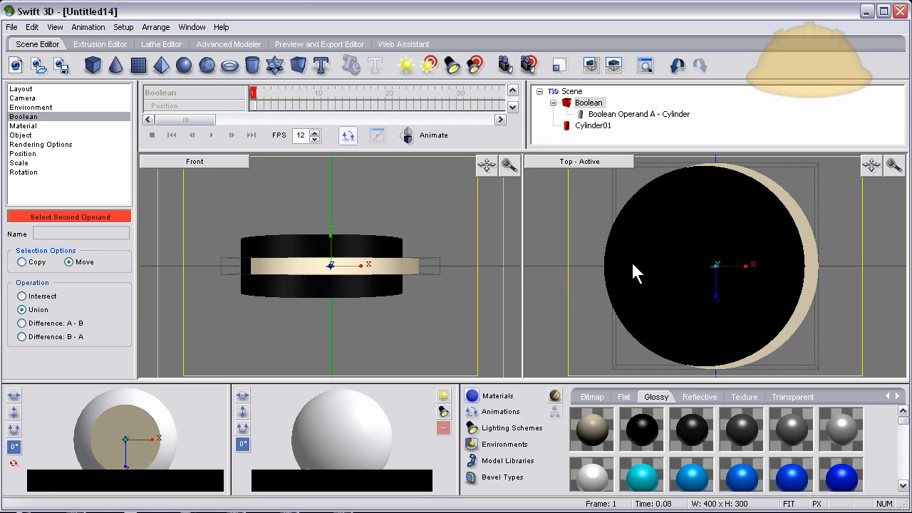
mouse_move(649, 269)
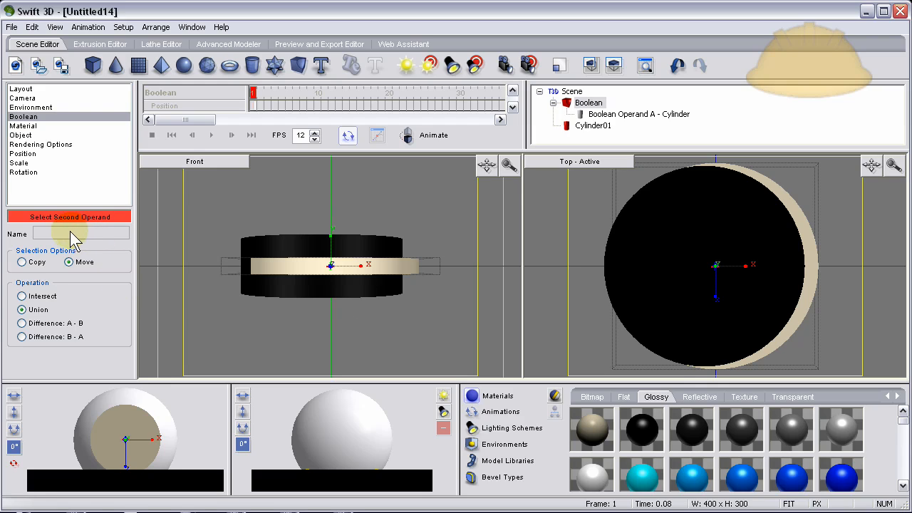
mouse_move(85, 239)
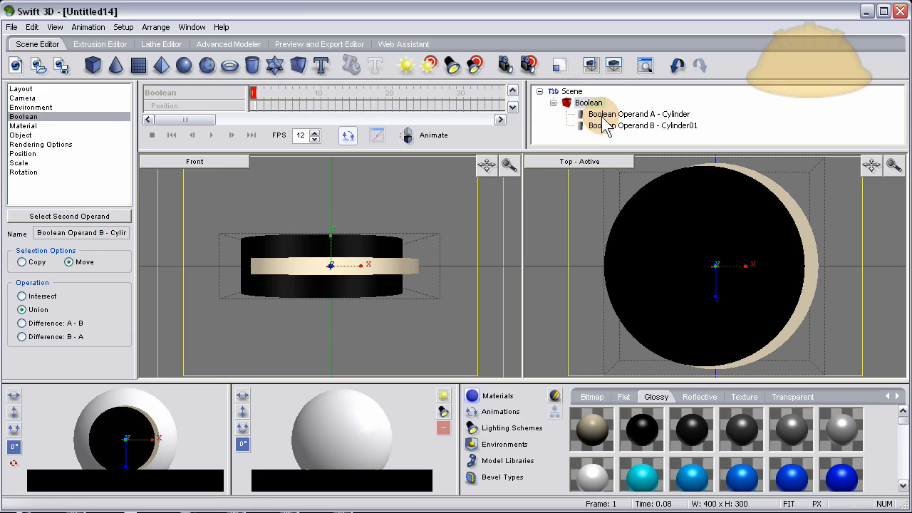
mouse_move(670, 121)
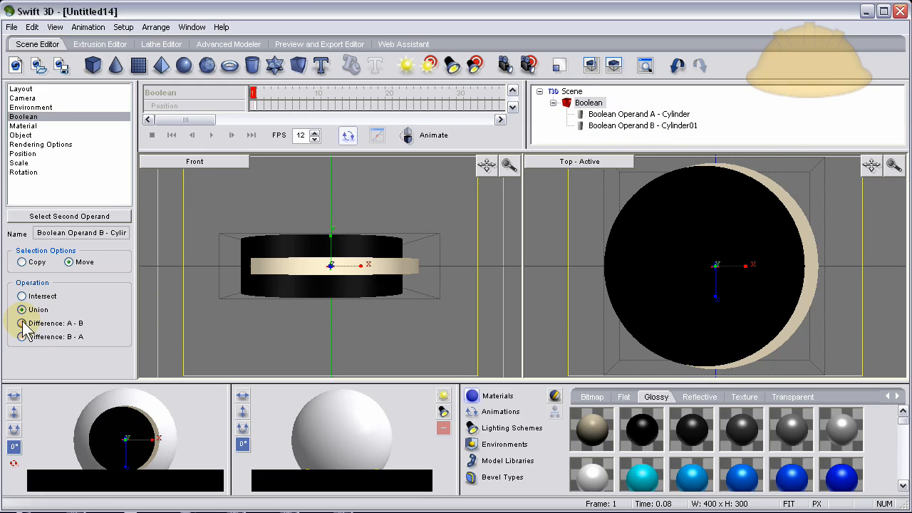
Set the Boolean operation to Difference A−B, carving the disc into a thin crescent.
click(23, 309)
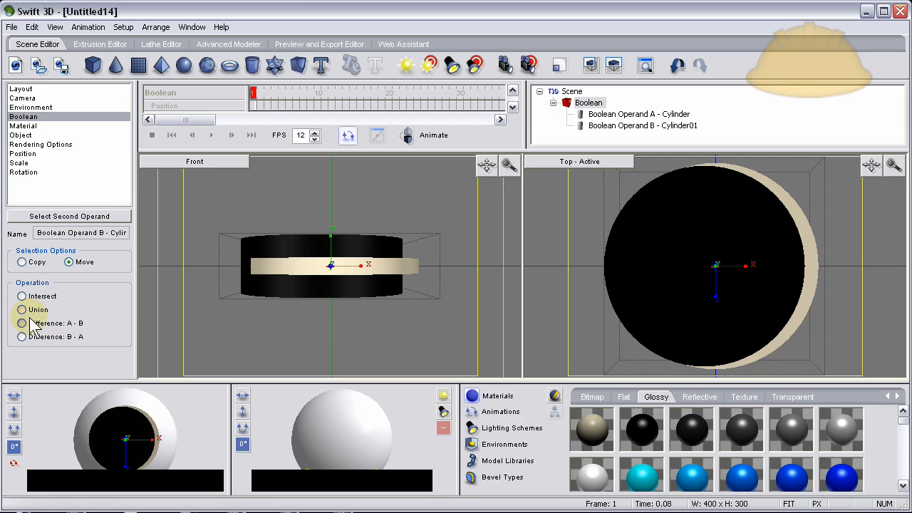
click(23, 322)
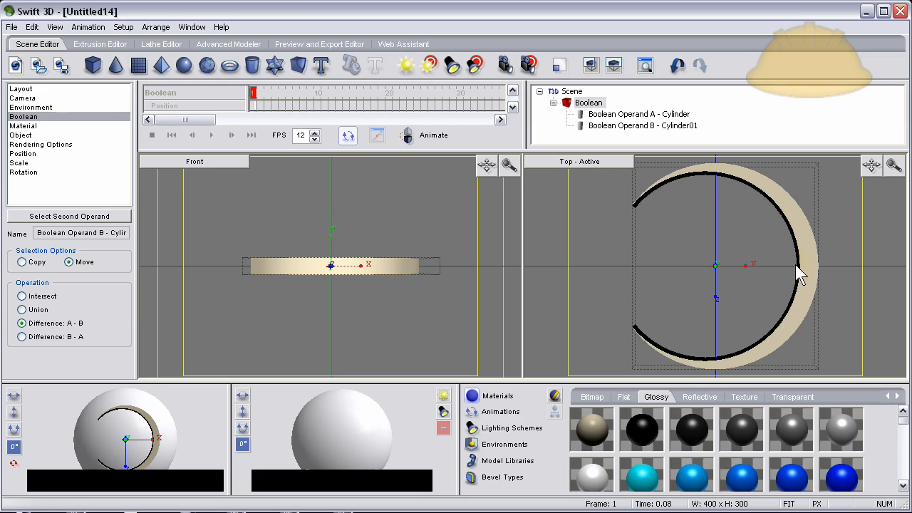
mouse_move(707, 203)
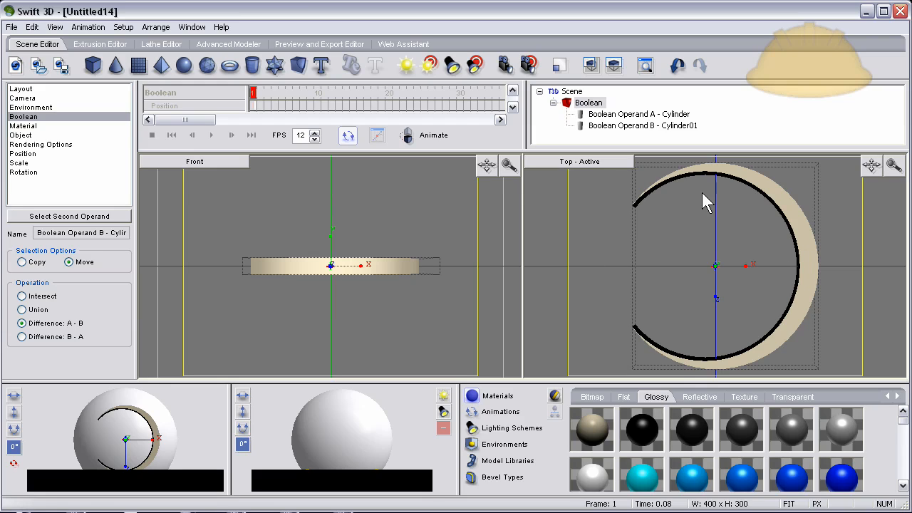
mouse_move(687, 200)
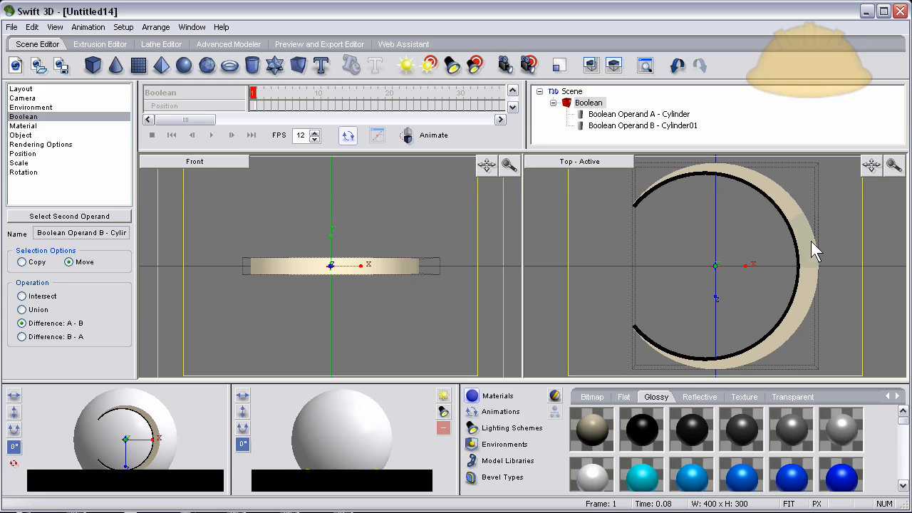
mouse_move(830, 228)
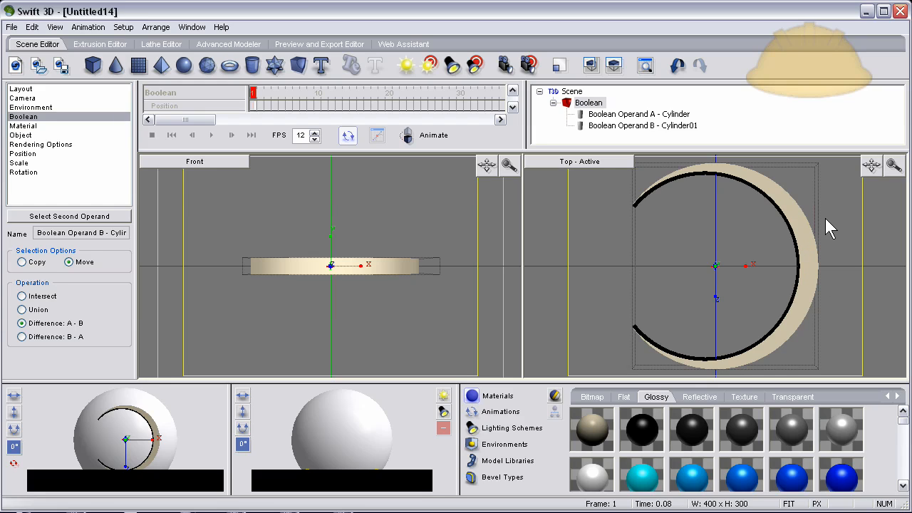
Keep the crescent's X scale at 1.00, lower its Y Factor toward 0.09 and tilt it diagonally.
click(20, 88)
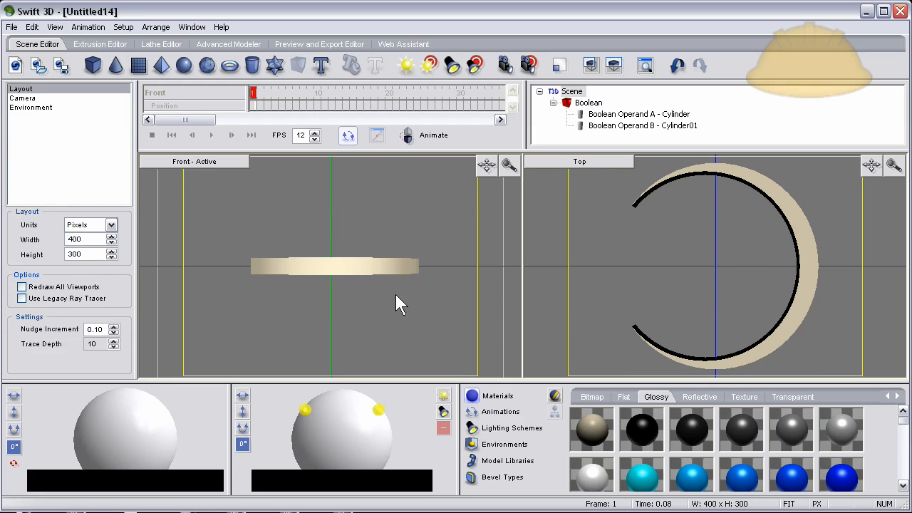
click(588, 103)
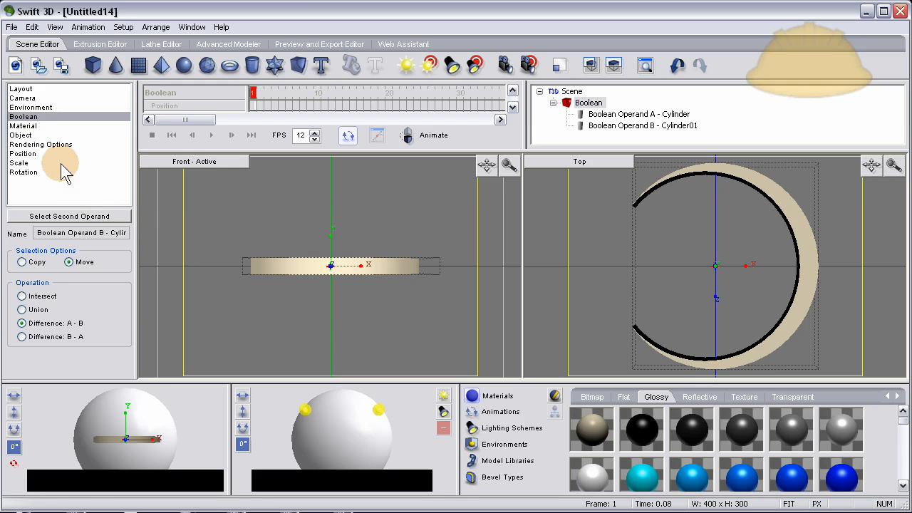
click(20, 162)
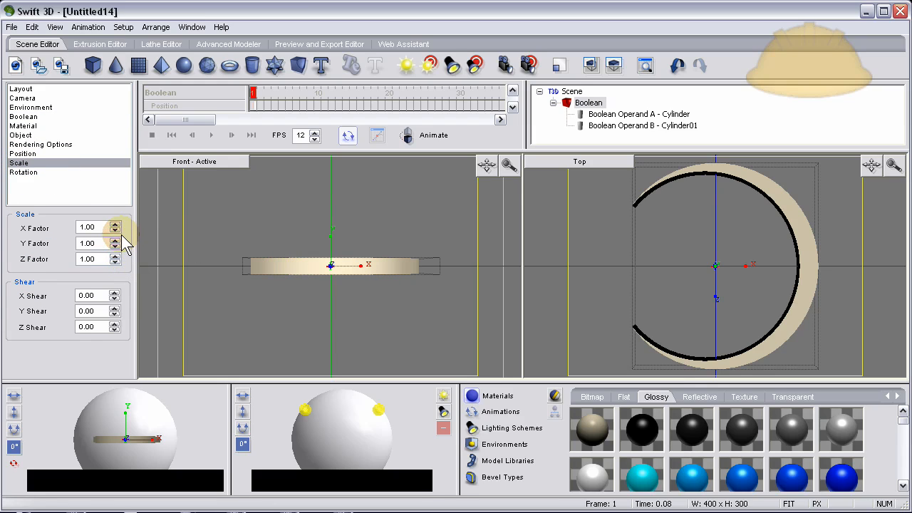
click(116, 231)
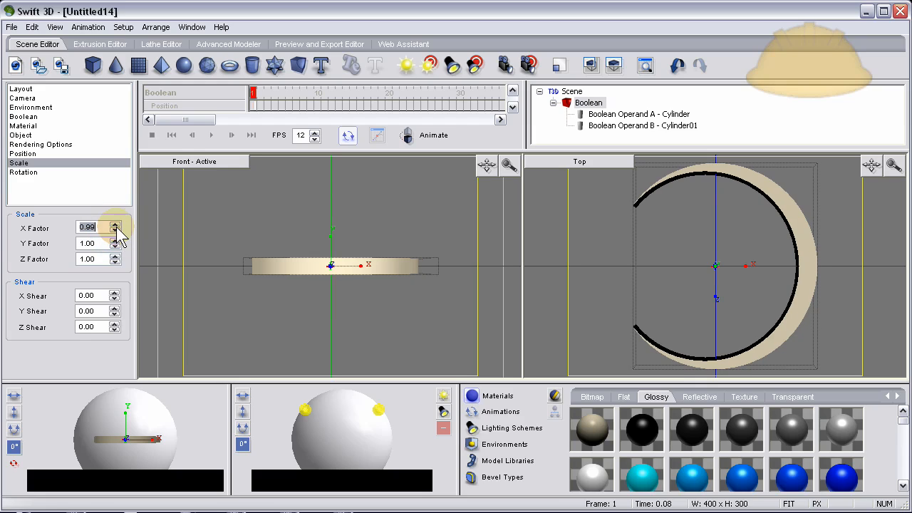
click(114, 224)
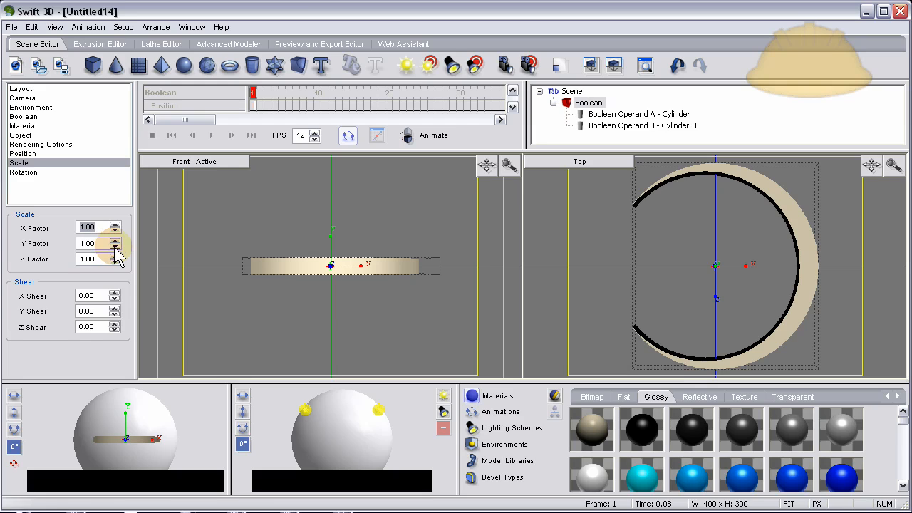
click(114, 246)
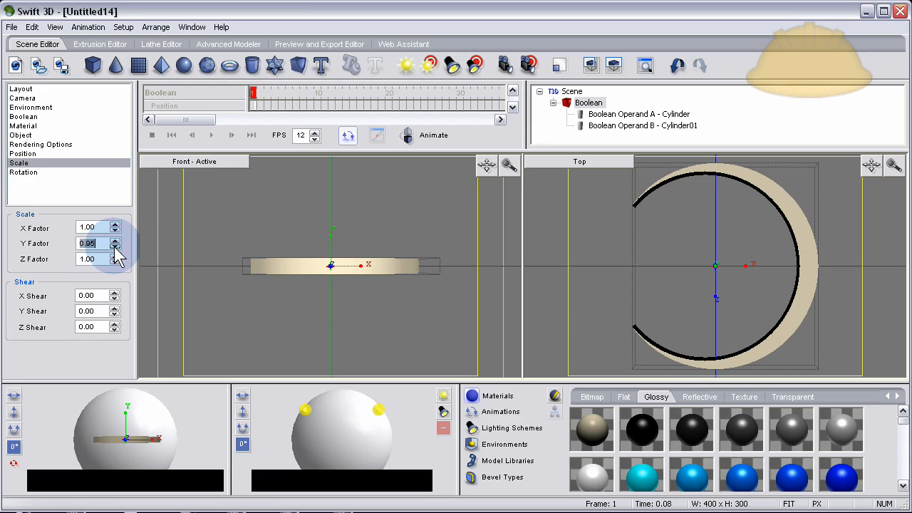
click(114, 247)
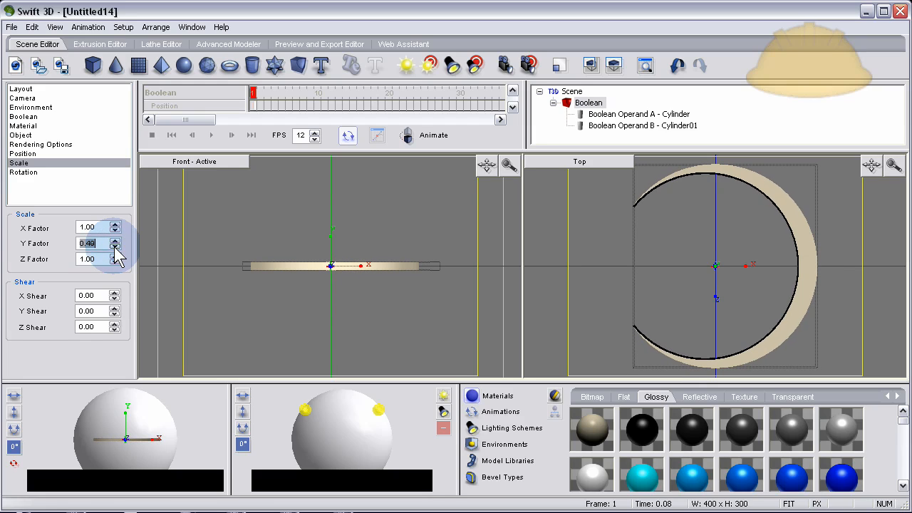
click(114, 246)
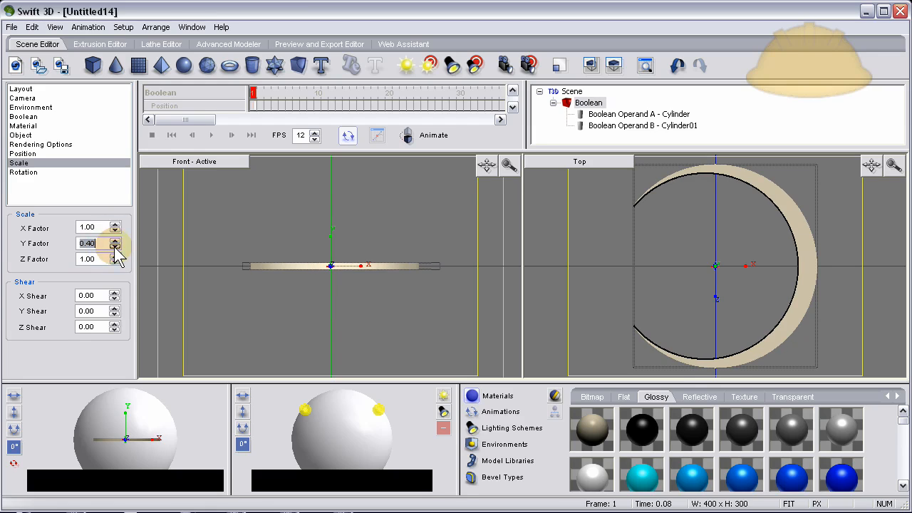
click(114, 247)
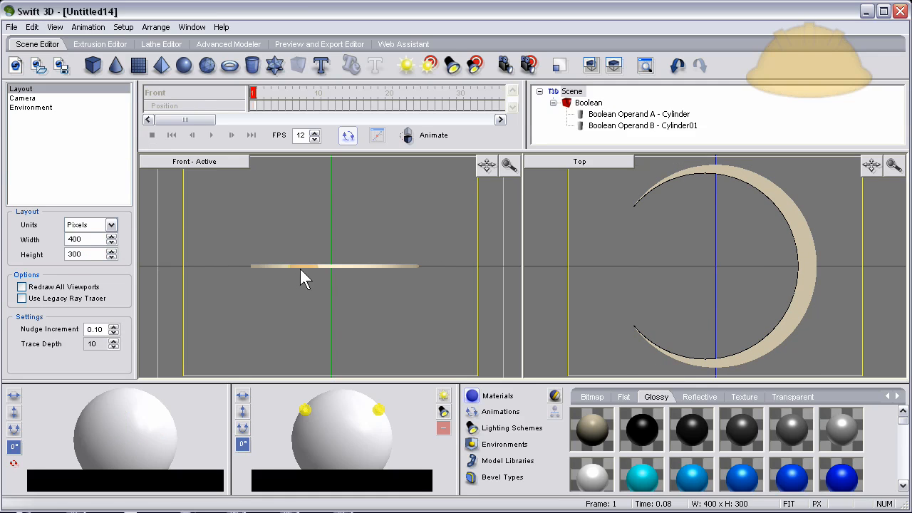
click(589, 103)
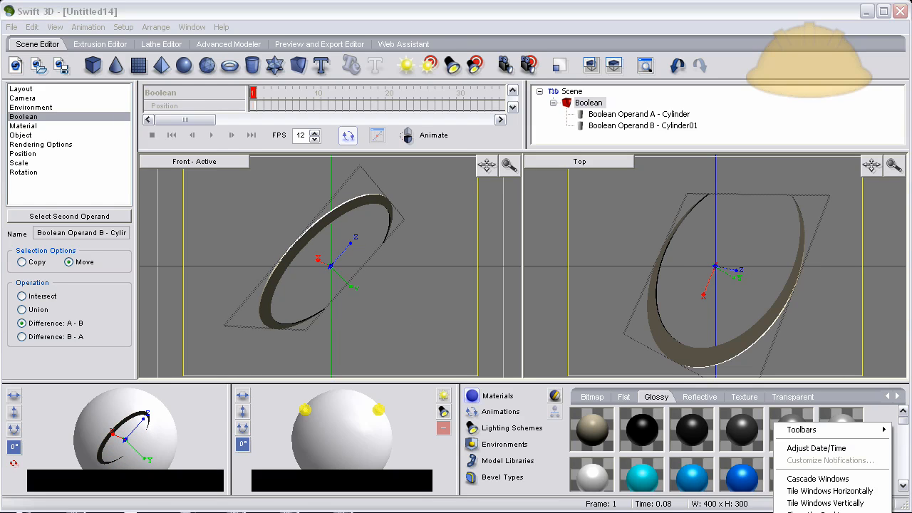
Add a 3D text object reading 'e' standing inside the tilted ring.
click(20, 88)
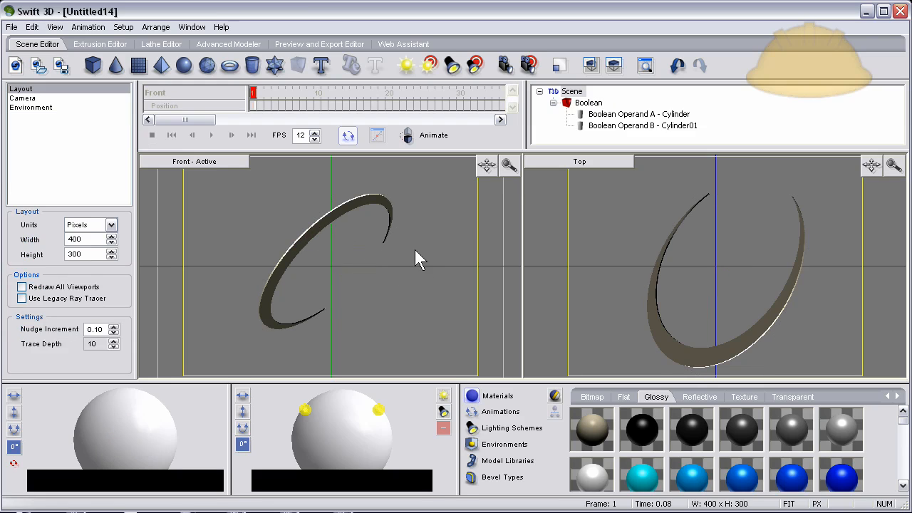
mouse_move(322, 66)
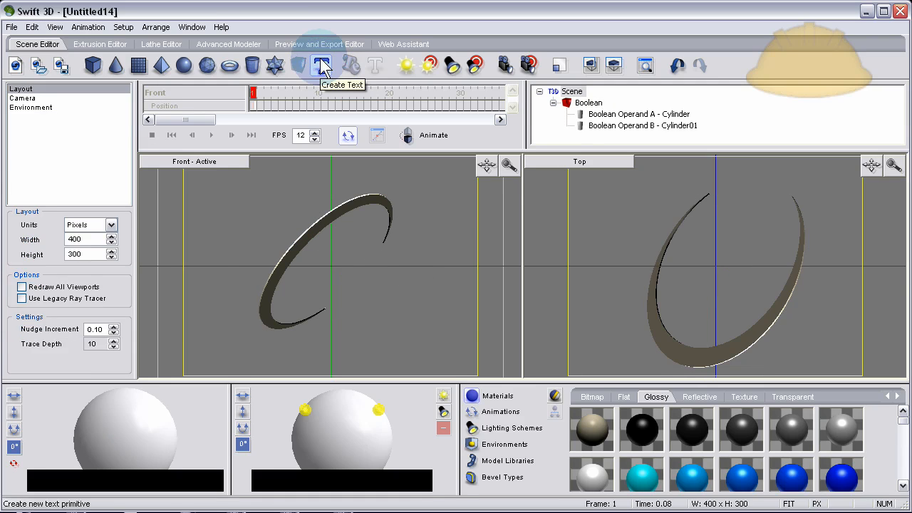
click(322, 66)
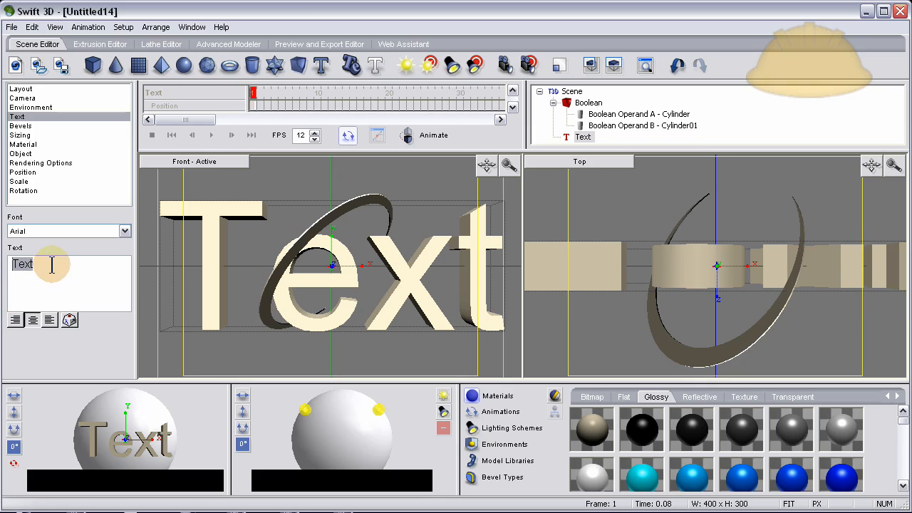
mouse_move(63, 302)
text(e)
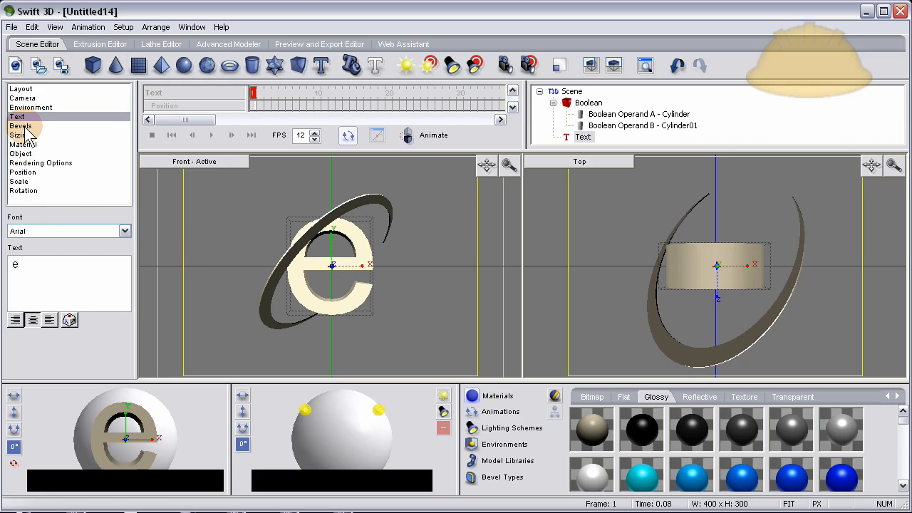
Give the letter 'e' Outer Round bevels and a Depth of 0.02.
click(20, 125)
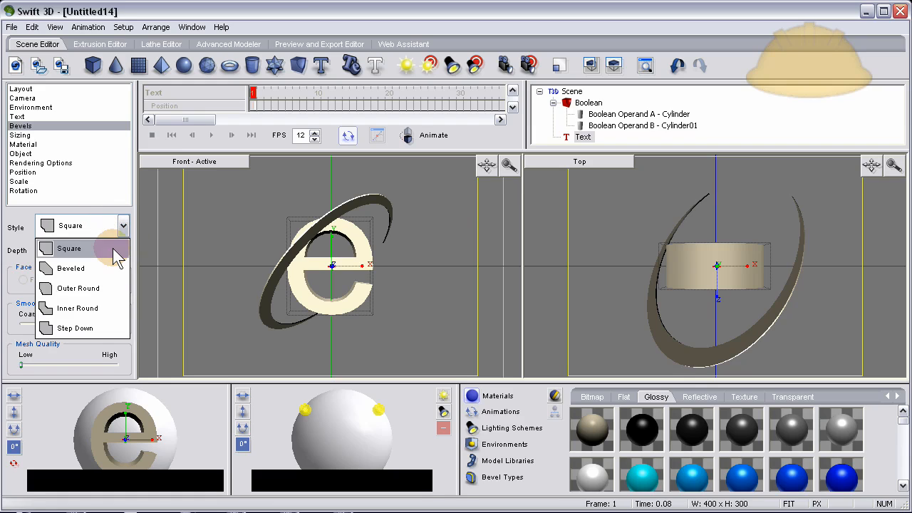
mouse_move(96, 296)
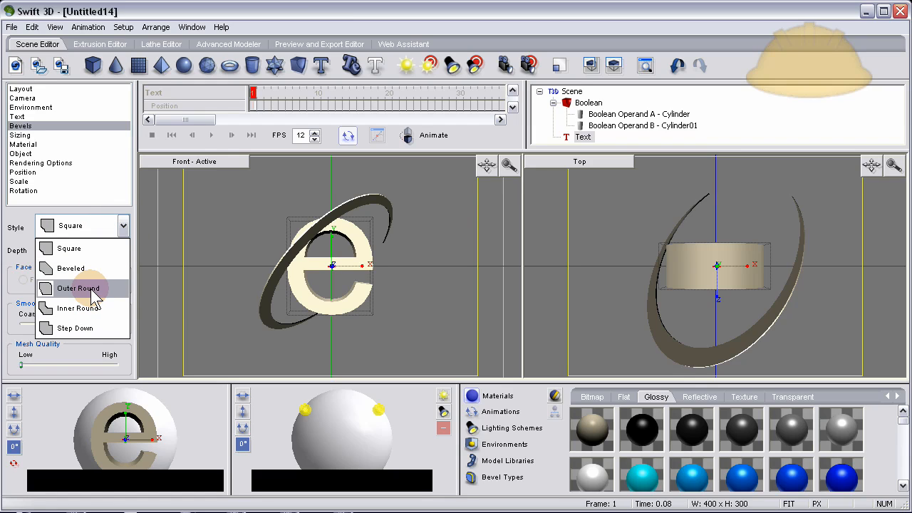
click(78, 288)
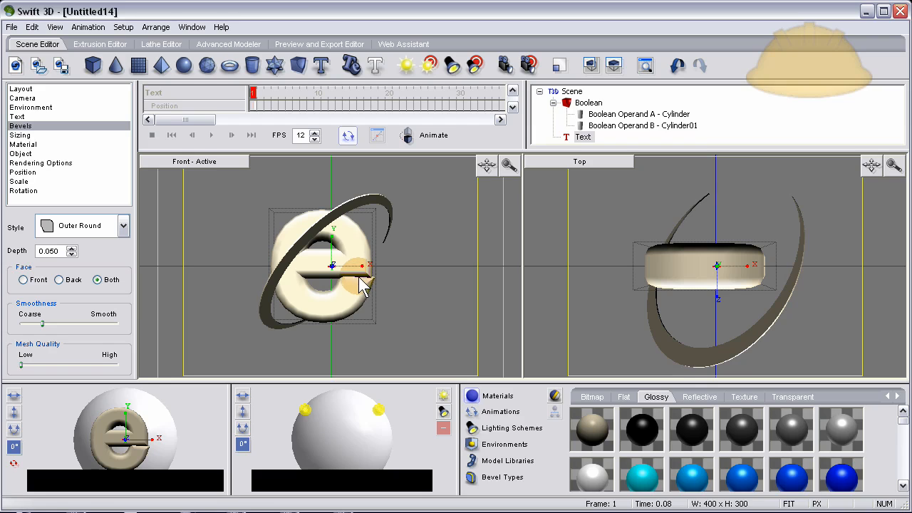
mouse_move(68, 259)
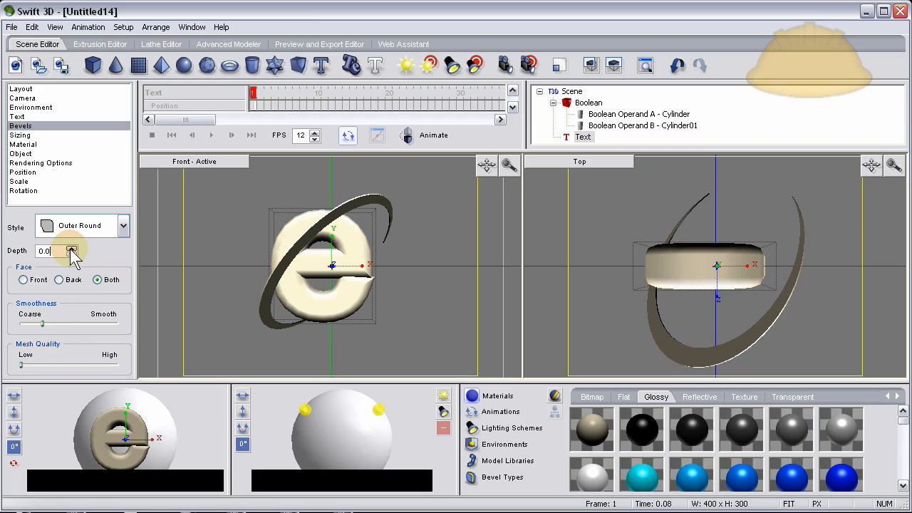
click(71, 248)
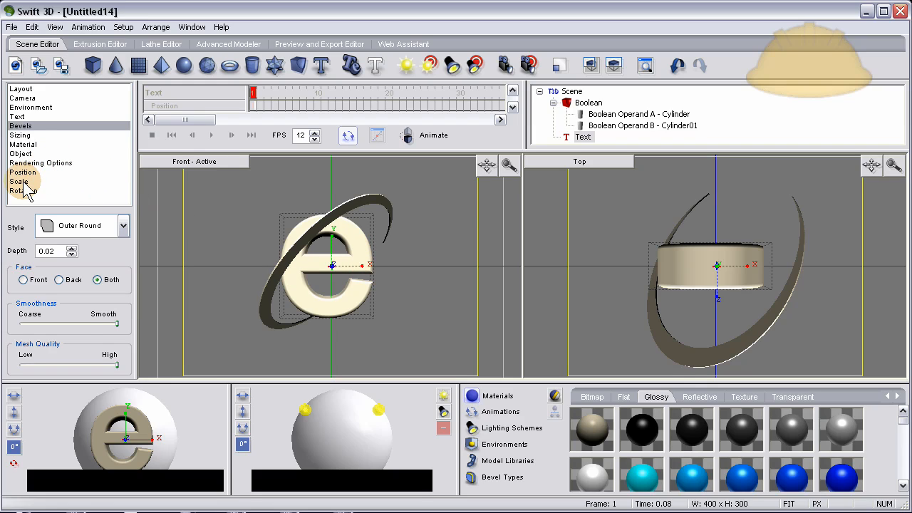
Check the letter's vertical and horizontal scale factors, then select the Boolean ring.
click(20, 182)
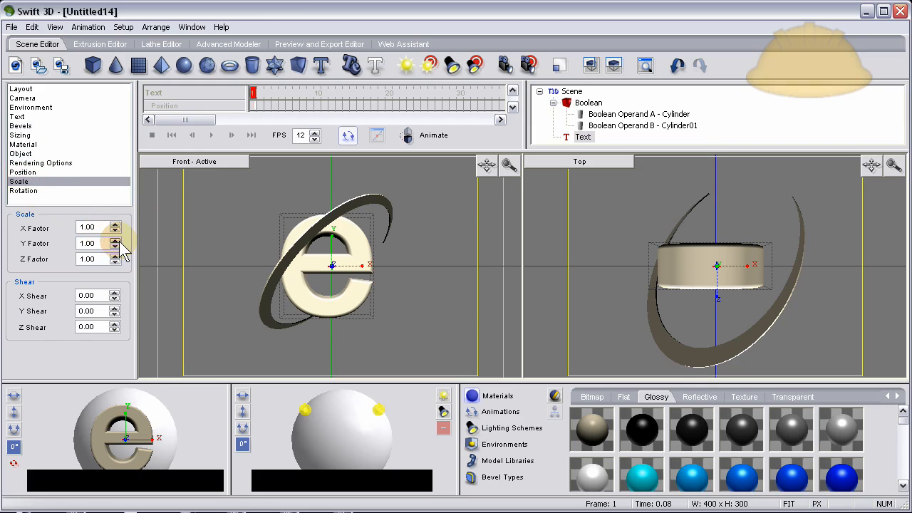
click(116, 239)
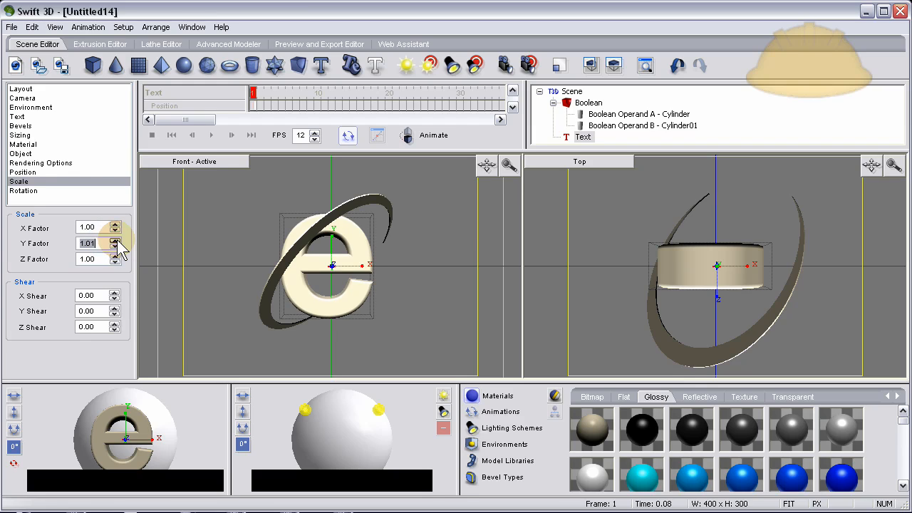
click(116, 239)
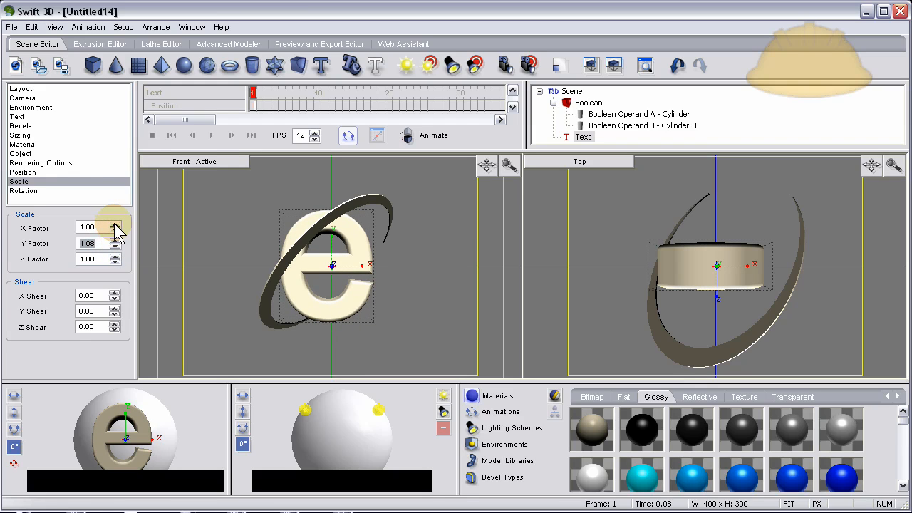
click(114, 224)
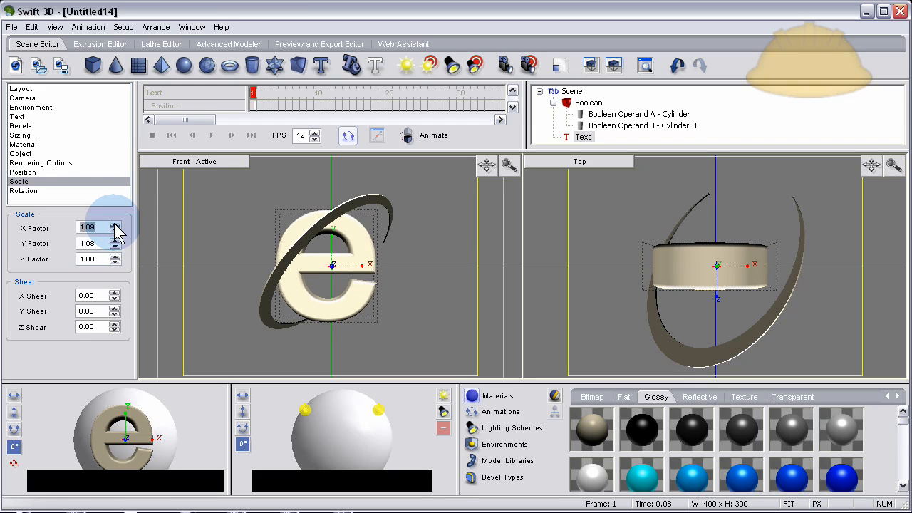
click(114, 224)
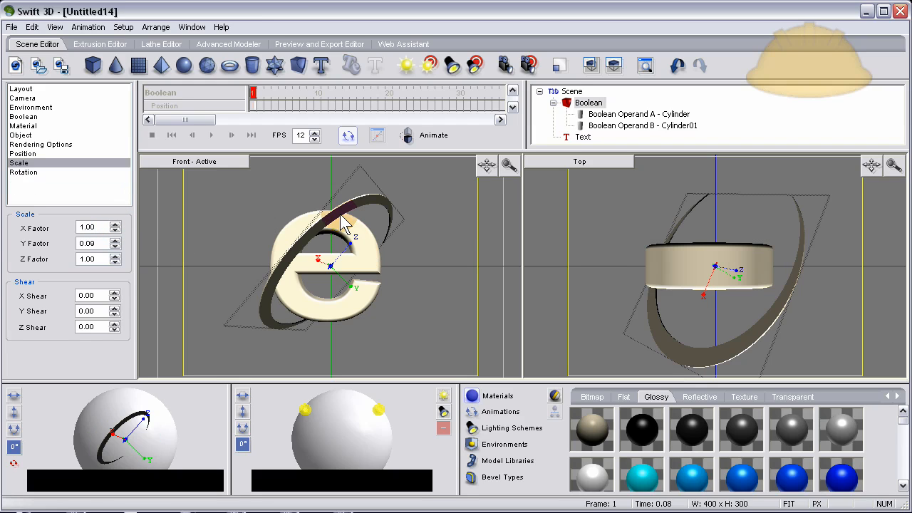
Tilt the ring with the rotation trackball so it sweeps diagonally across the 'e'.
drag(342, 221, 331, 249)
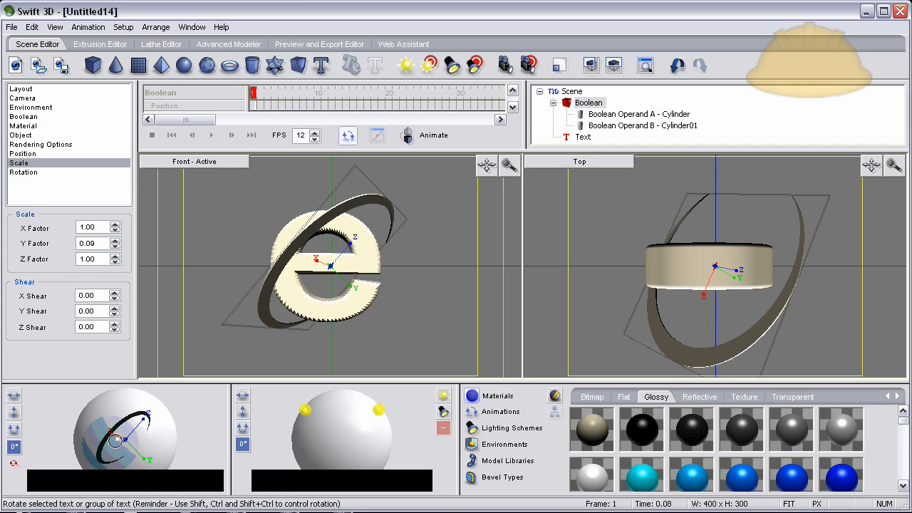
drag(117, 441, 114, 453)
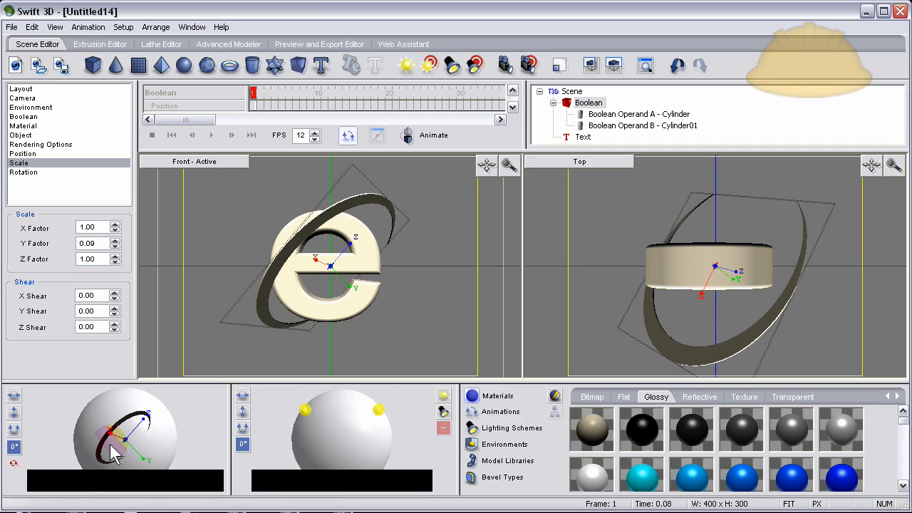
click(20, 89)
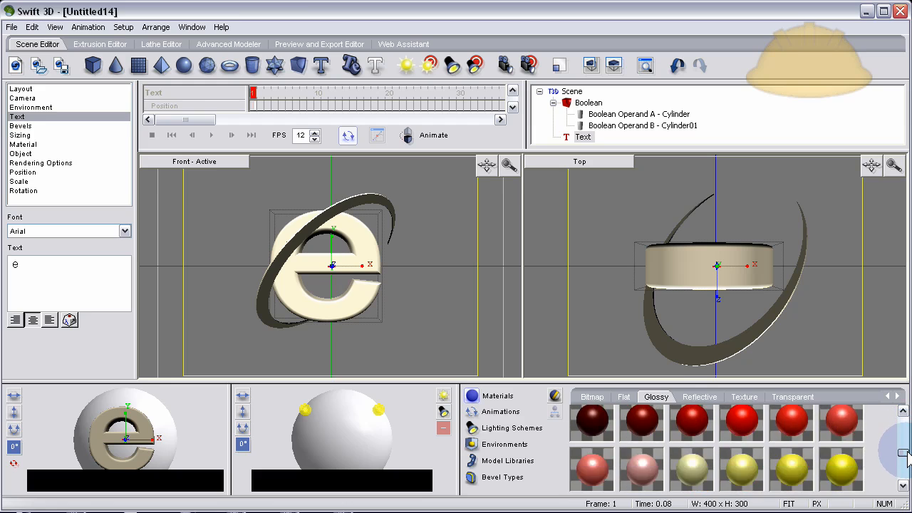
Scroll the Glossy materials gallery to orange, apply it to the ring, and continue toward blue.
scroll(down, 3)
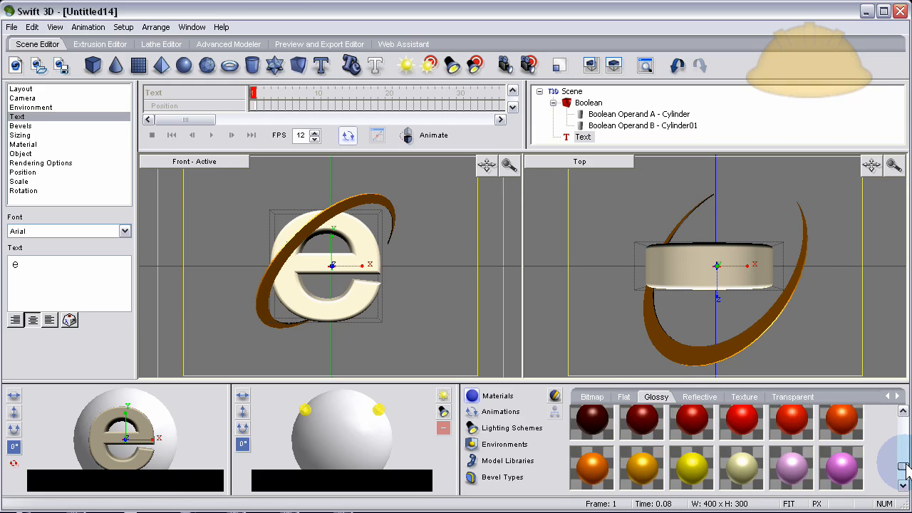
click(698, 397)
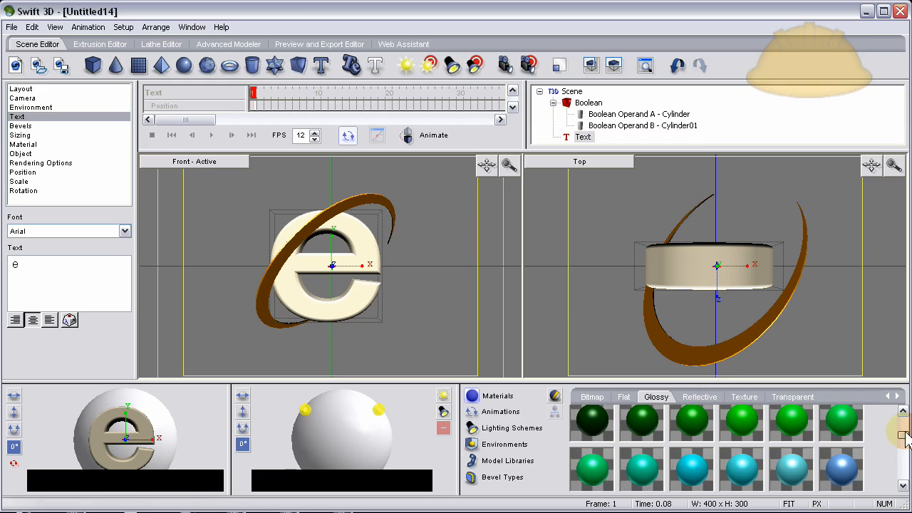
scroll(down, 3)
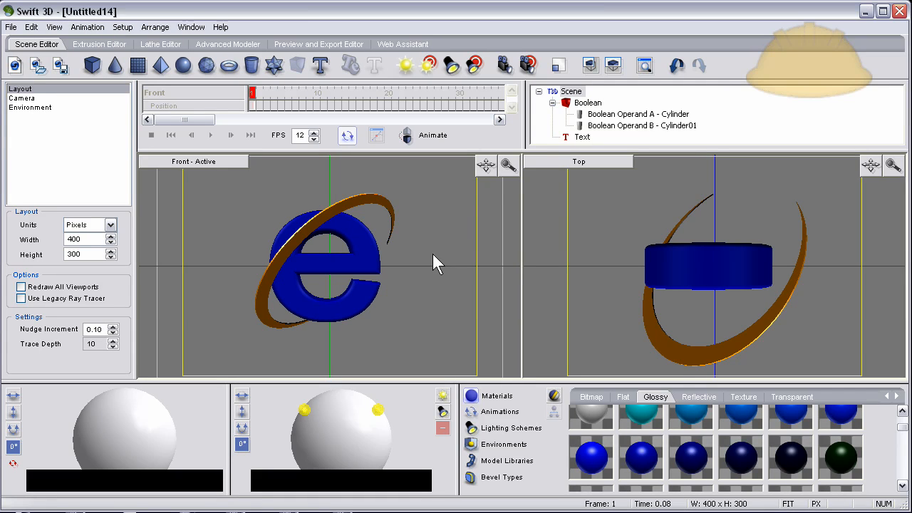
mouse_move(425, 237)
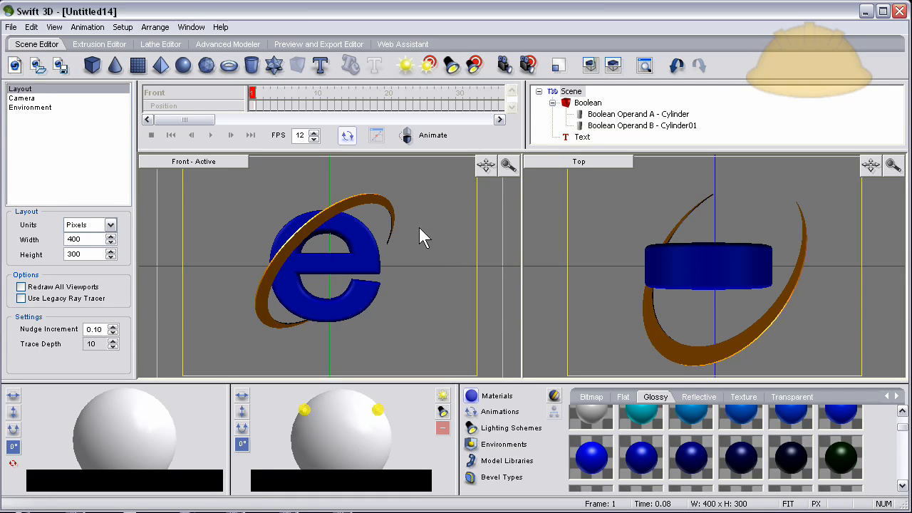
mouse_move(428, 237)
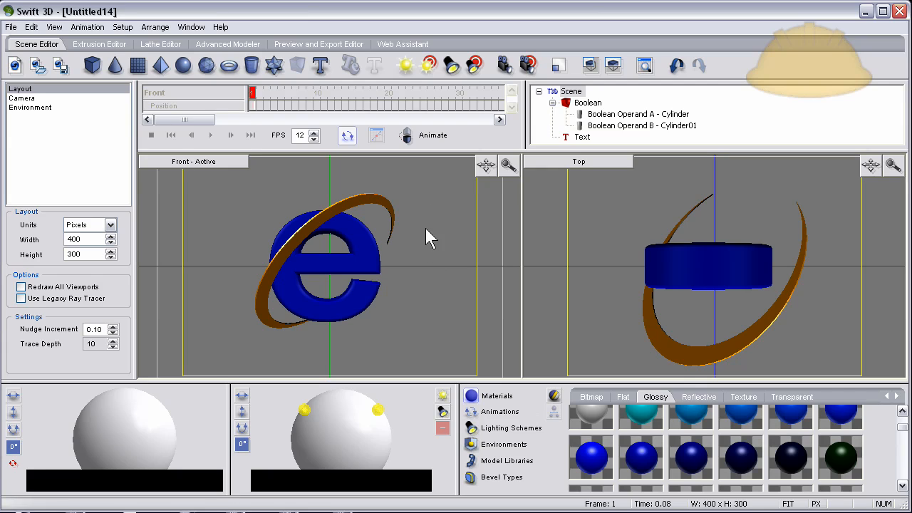
mouse_move(357, 225)
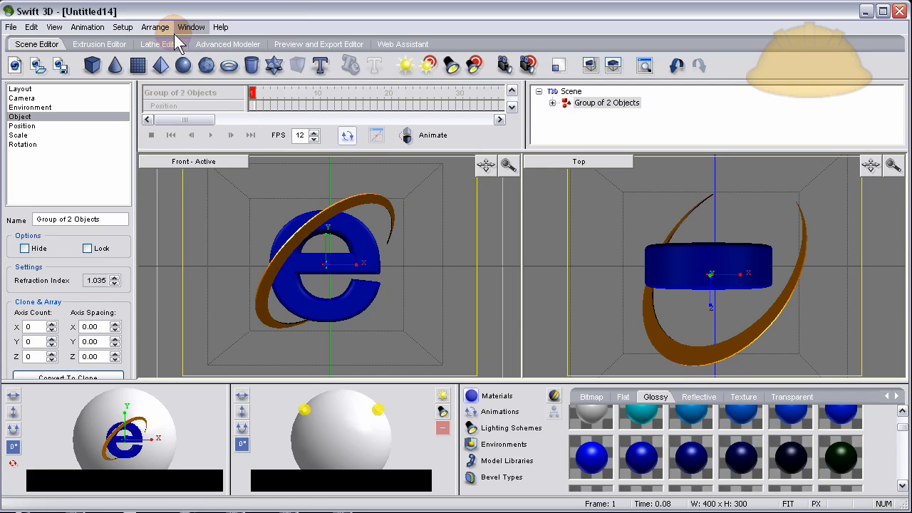
mouse_move(356, 217)
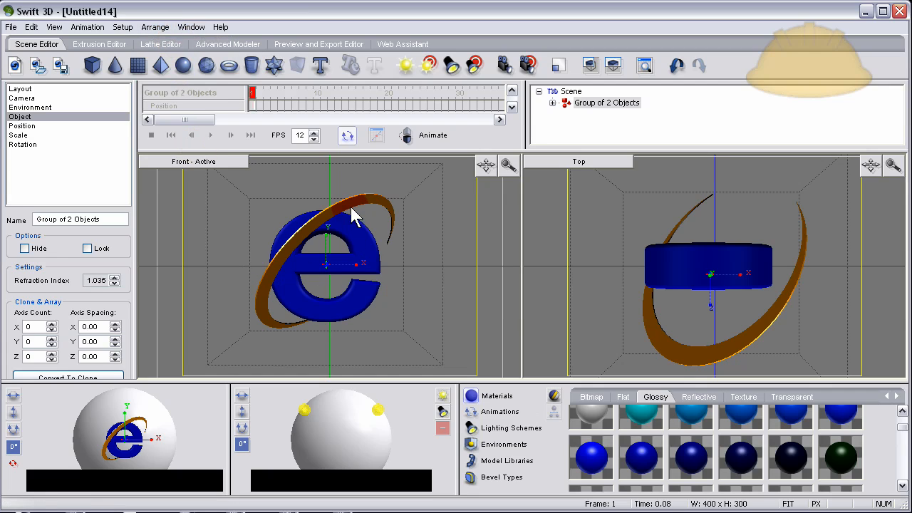
mouse_move(370, 211)
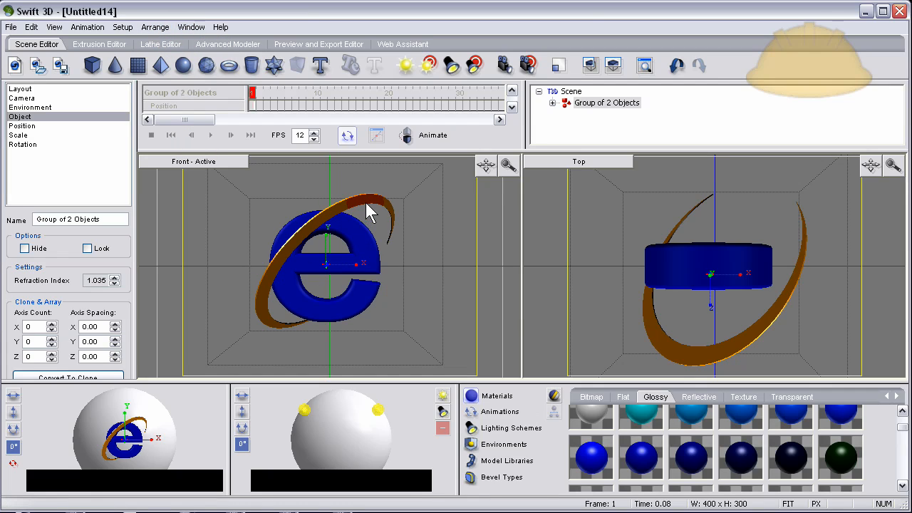
mouse_move(345, 274)
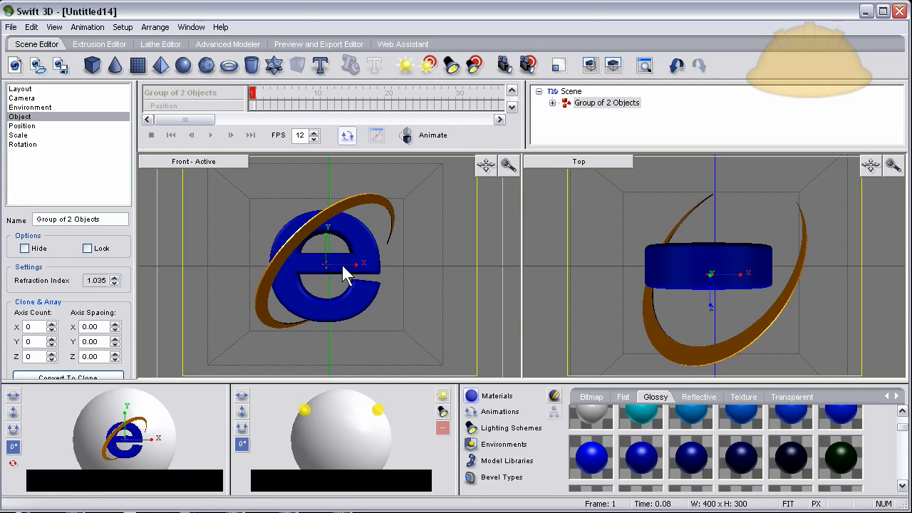
Show the Position and Pivot coordinates for the 'Group of 2 Objects'.
click(23, 125)
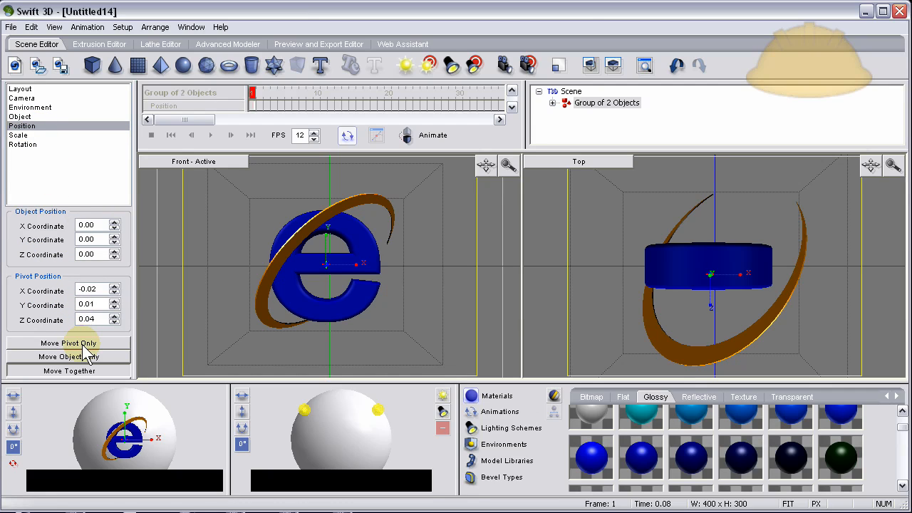
mouse_move(207, 319)
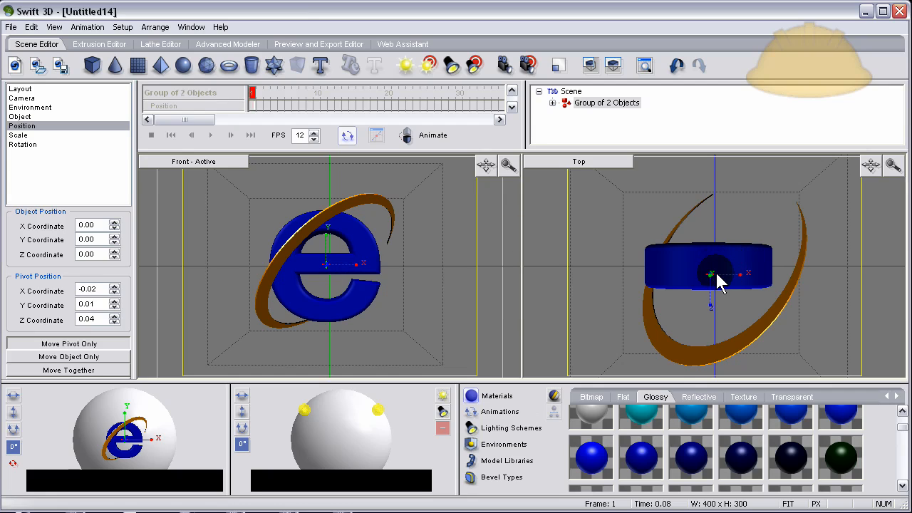
Nudge the pivot X, Y and Z spinners to about -0.02, 0.02, 0.01 at the centre of the 'e'.
click(115, 294)
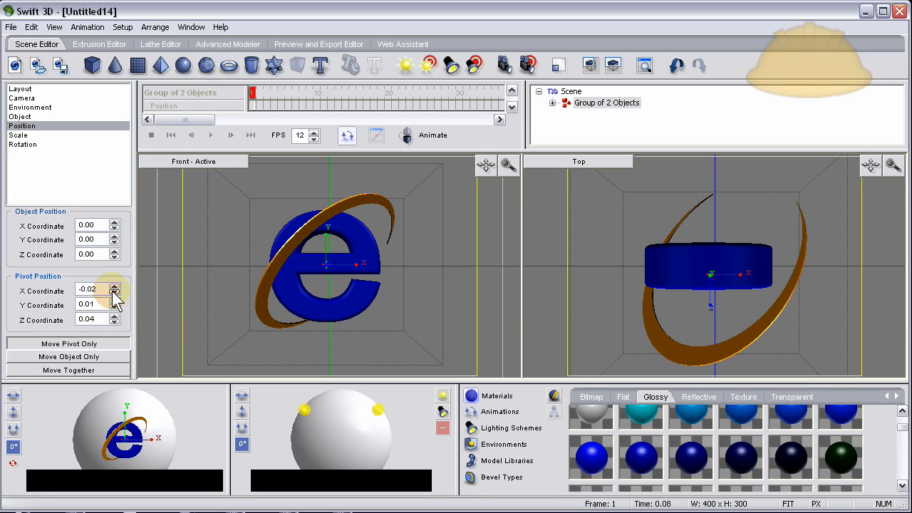
click(116, 288)
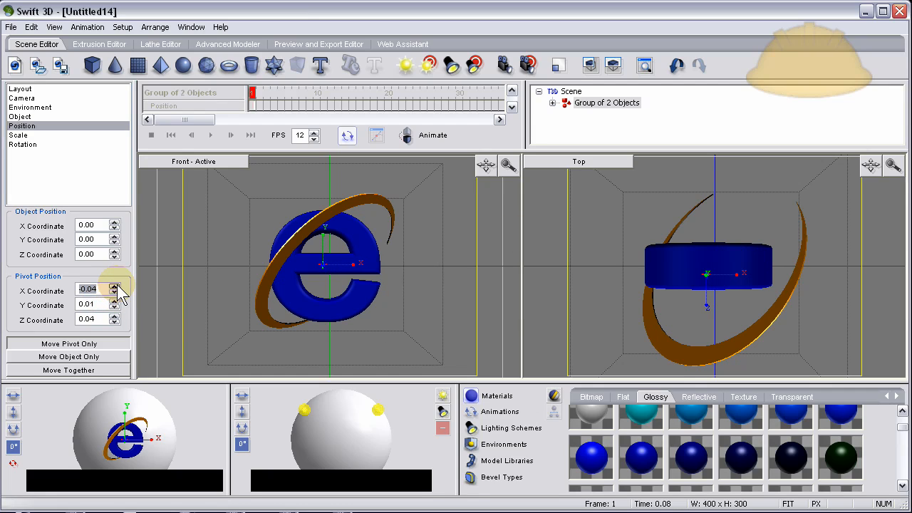
click(115, 294)
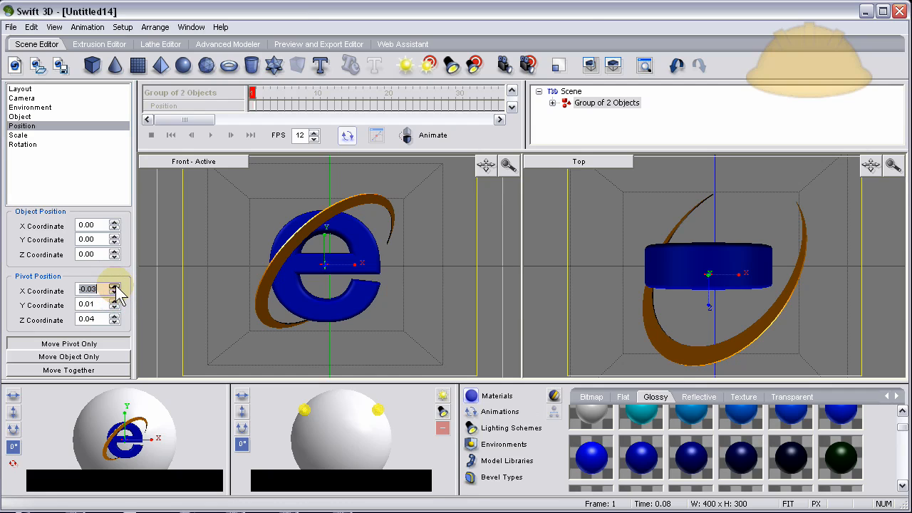
click(117, 292)
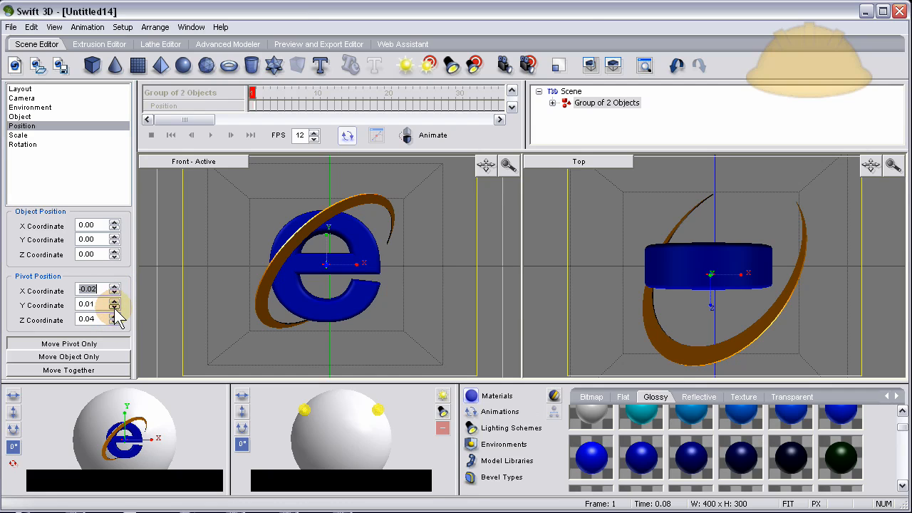
click(114, 317)
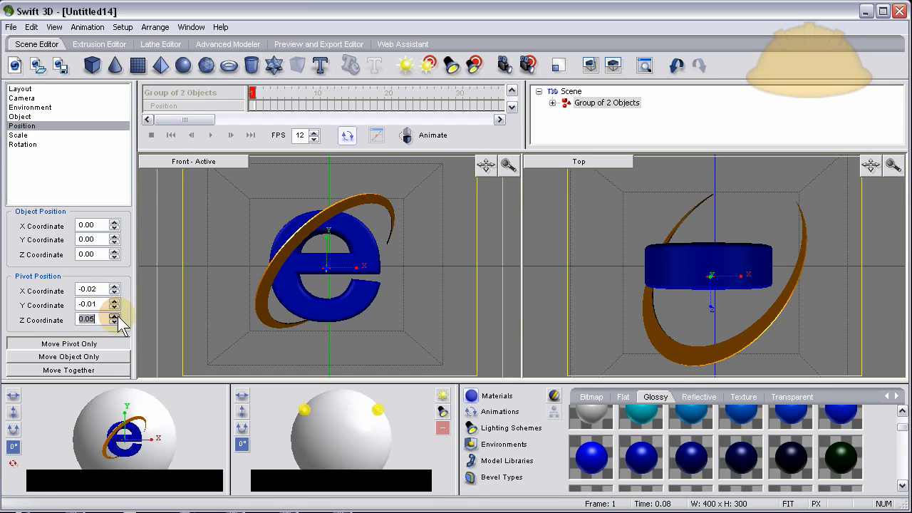
click(114, 322)
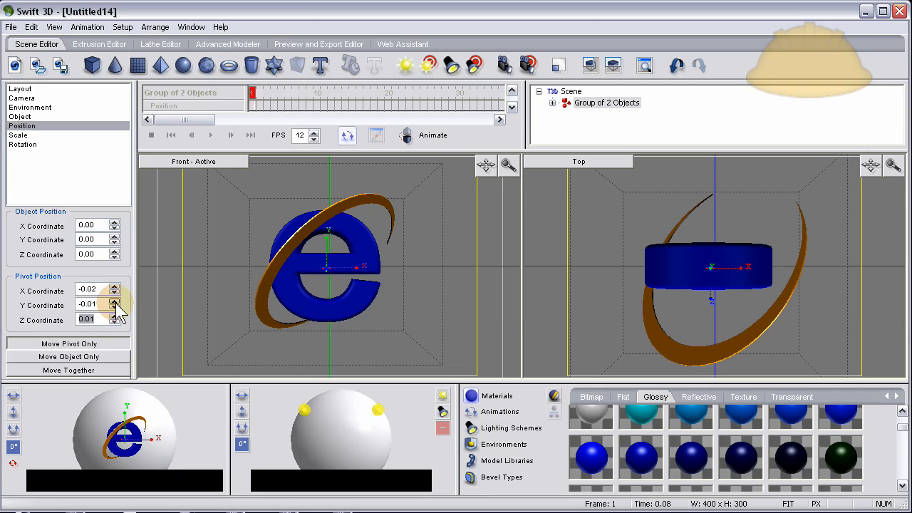
click(117, 301)
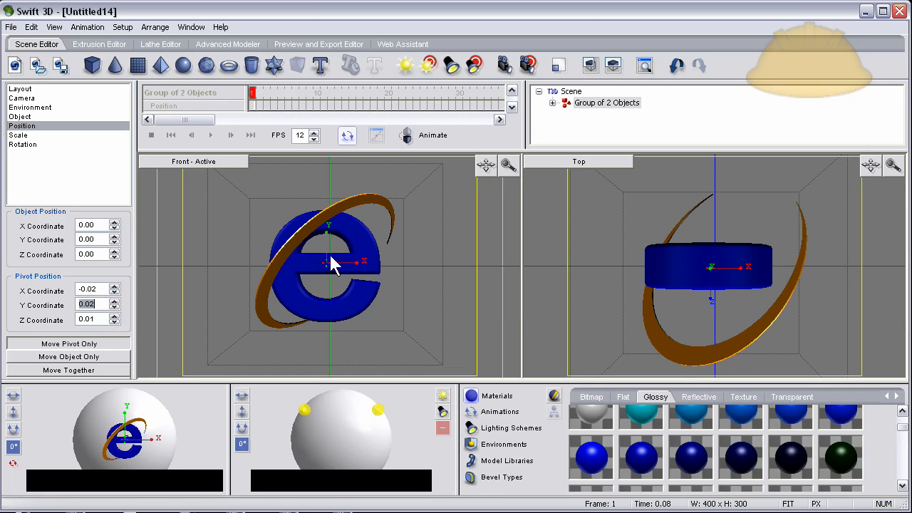
mouse_move(335, 274)
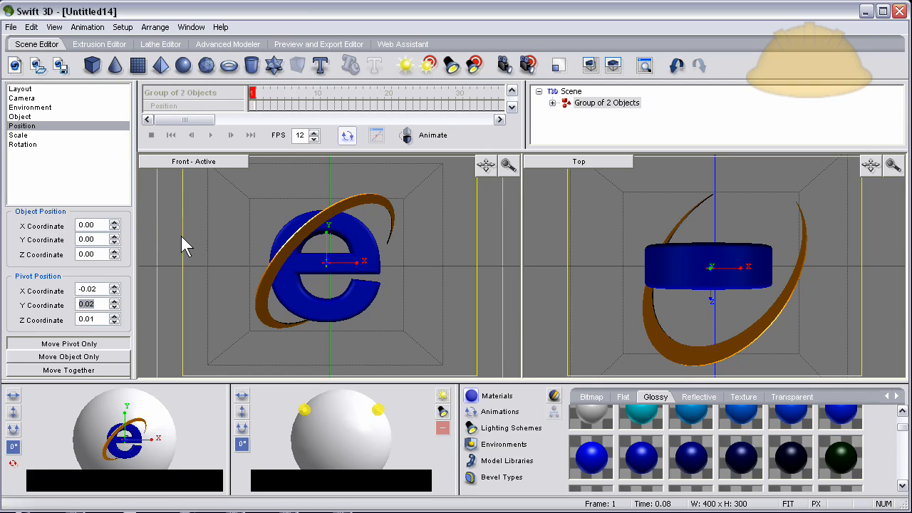
Return to the group's Object properties and show the Common Spins animations gallery.
click(20, 117)
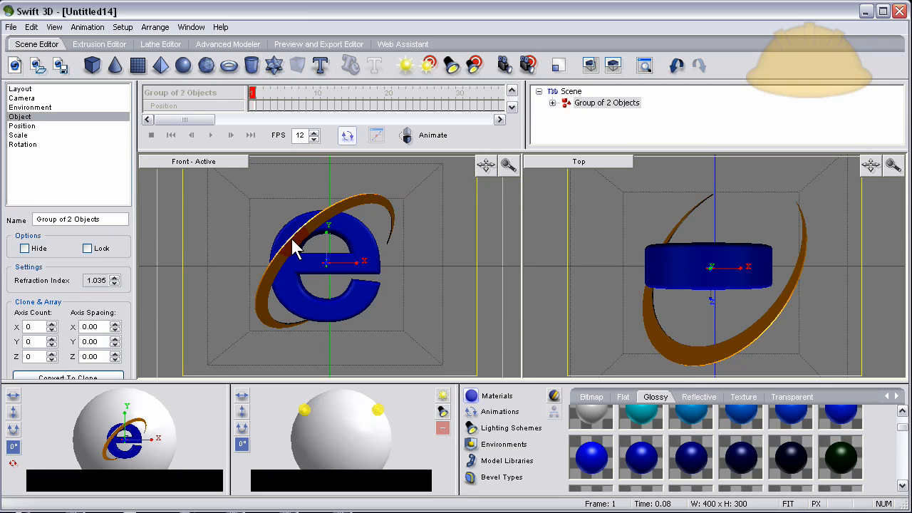
click(502, 412)
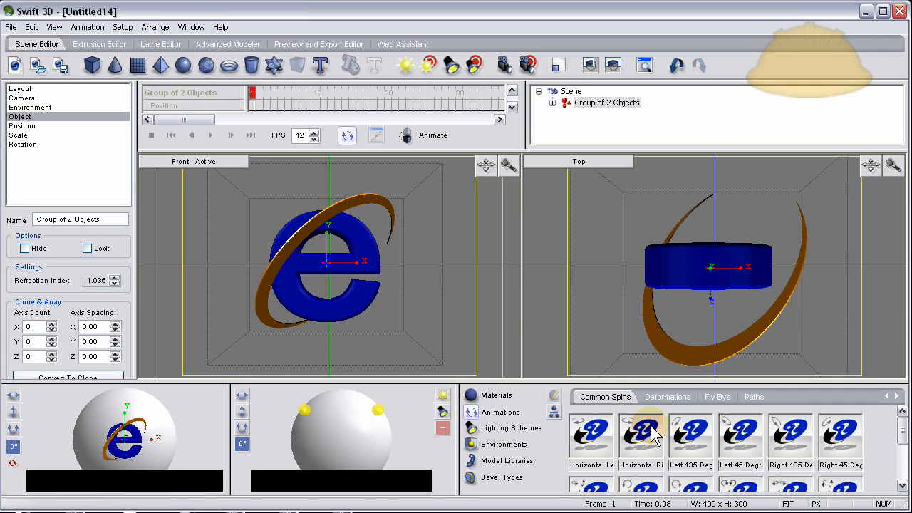
mouse_move(644, 442)
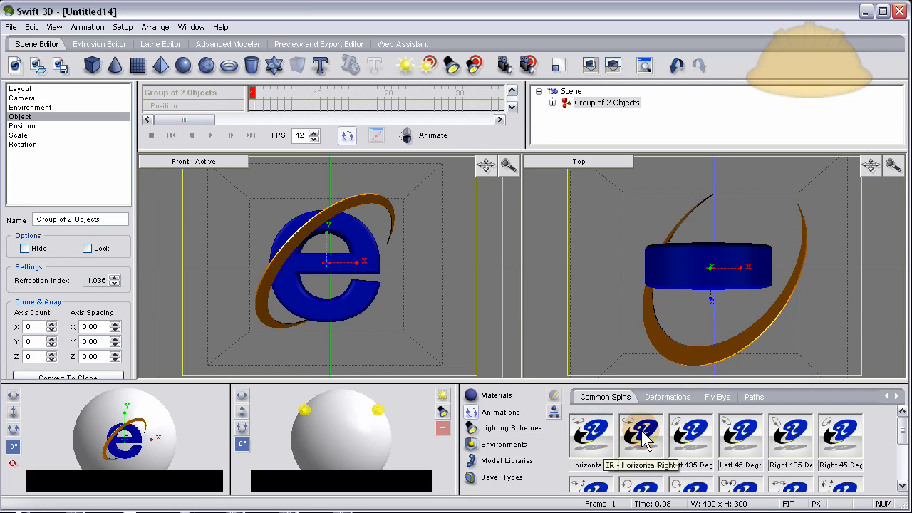
mouse_move(367, 300)
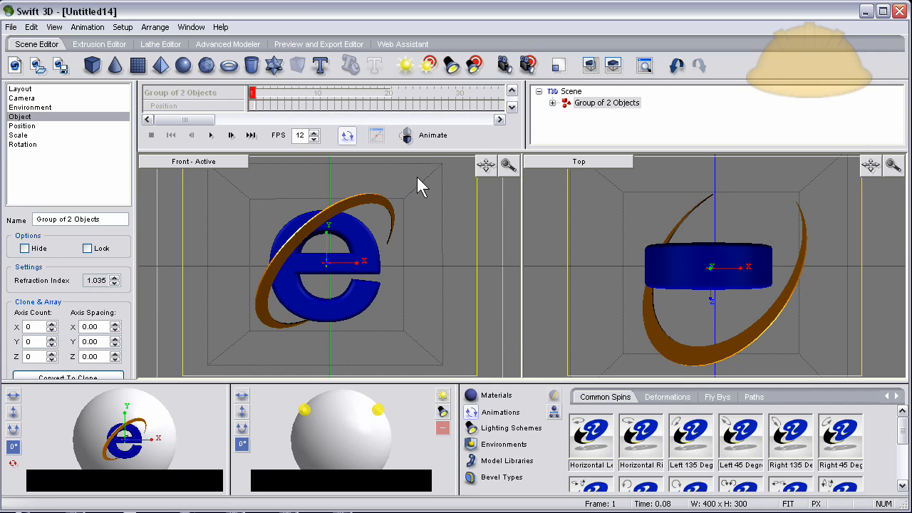
click(407, 135)
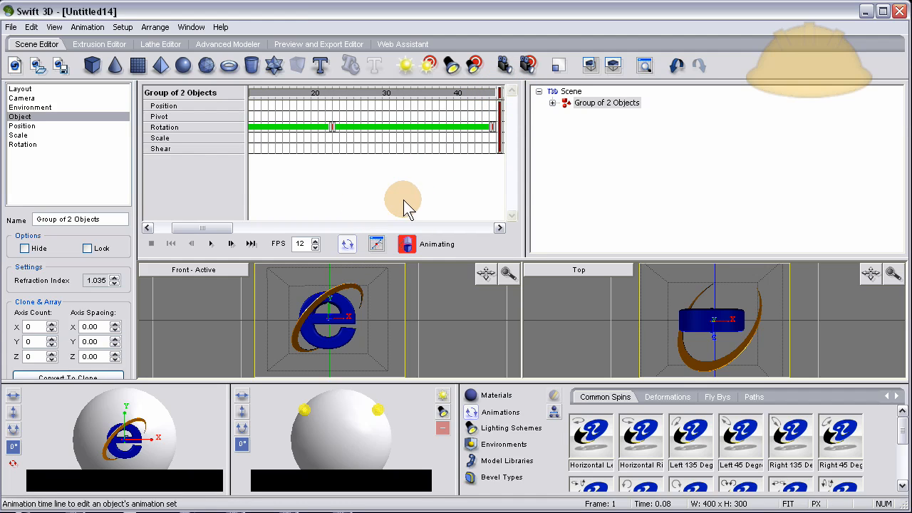
mouse_move(421, 182)
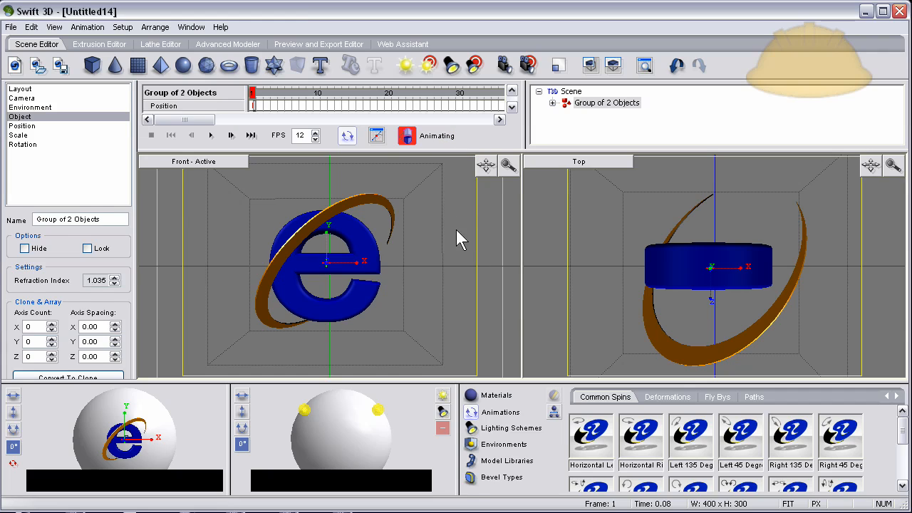
Deselect the logo group after the Horizontal Right spin fills its Rotation track.
click(20, 88)
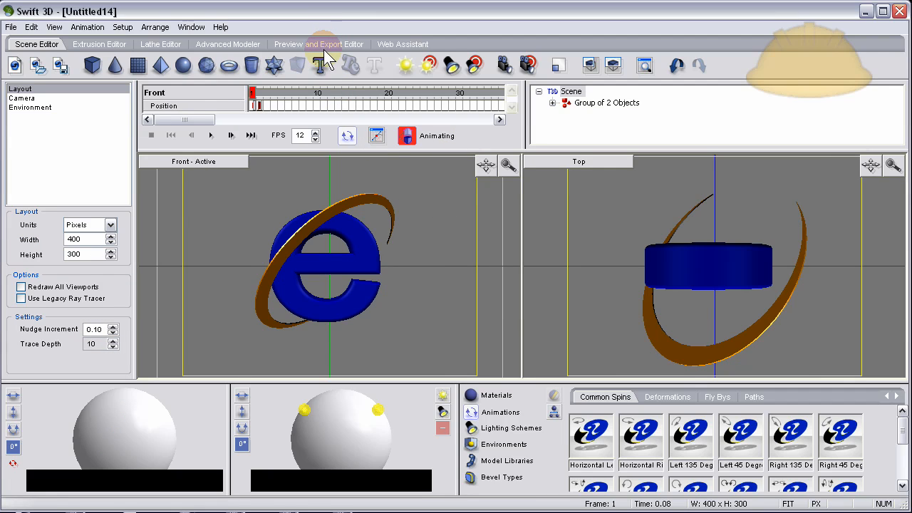
In the Preview and Export Editor, generate all raster frames and play the spinning logo.
click(318, 43)
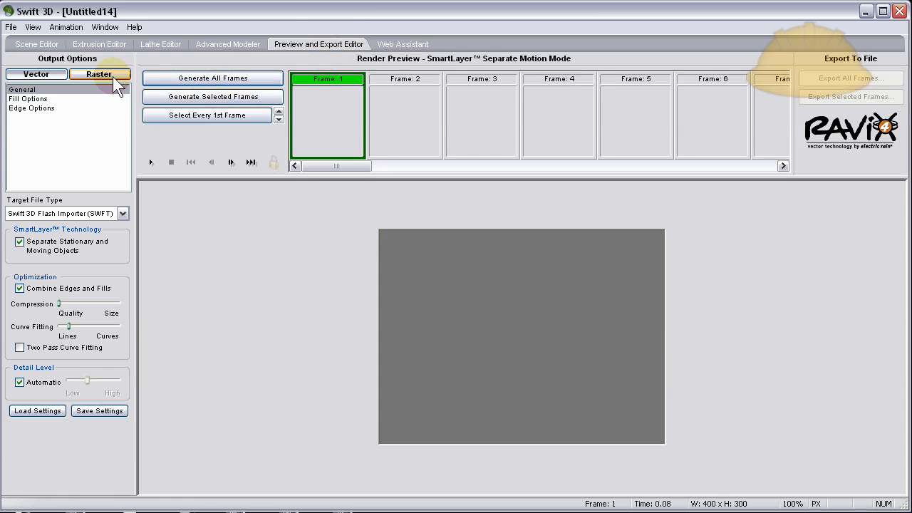
click(99, 74)
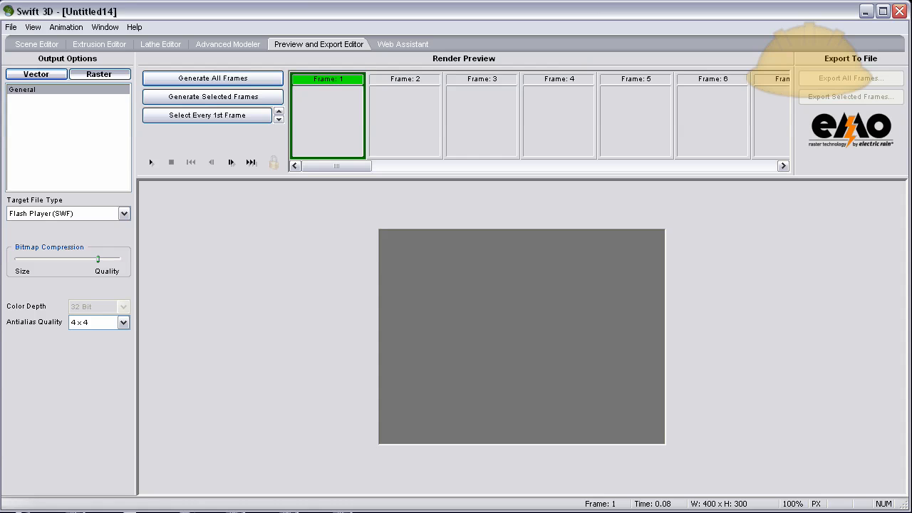
click(212, 77)
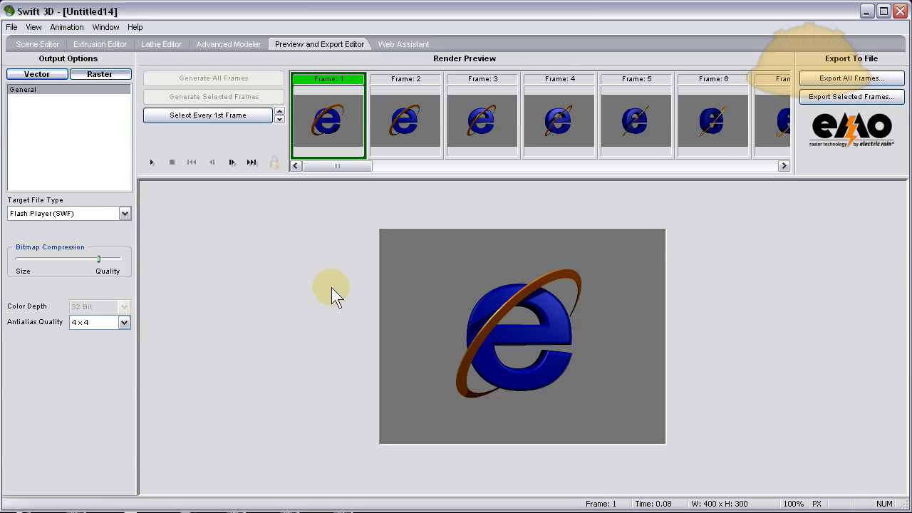
click(99, 74)
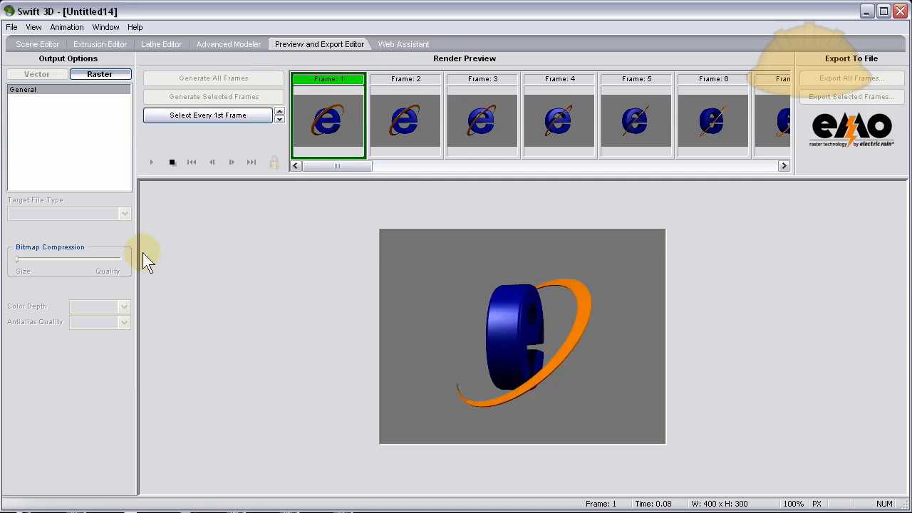
click(37, 74)
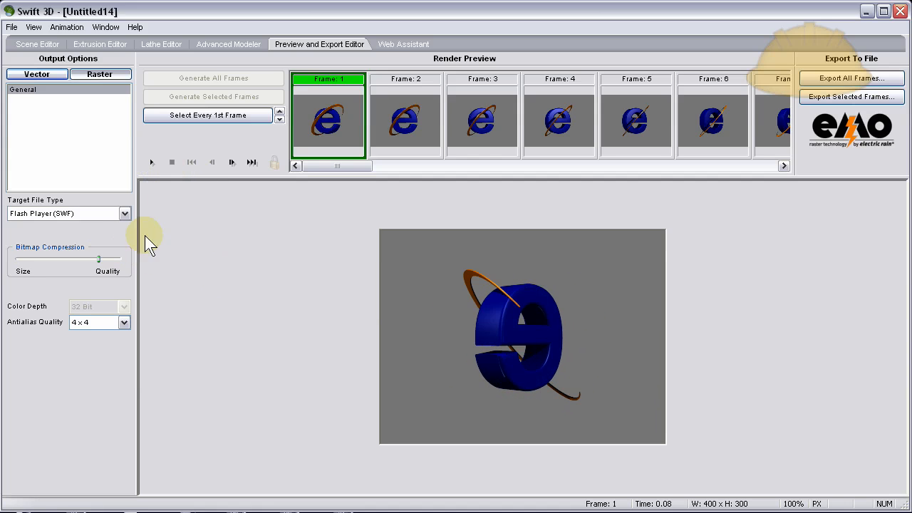
mouse_move(867, 64)
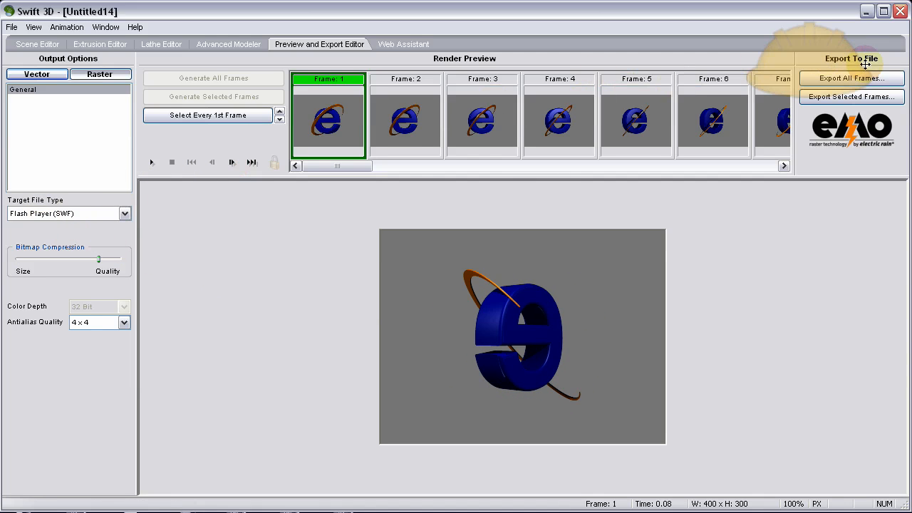
Keep Flash Player (SWF) as the target file type and replay the rendered animation.
click(125, 214)
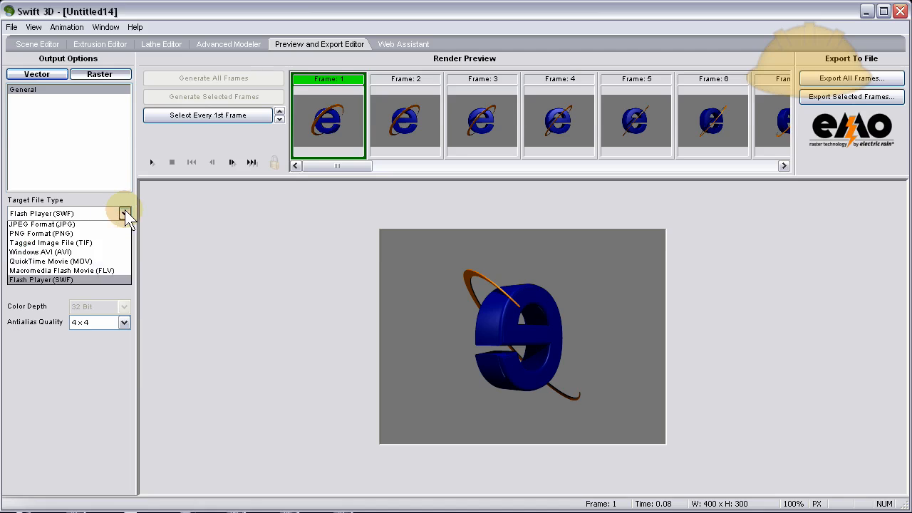
click(40, 279)
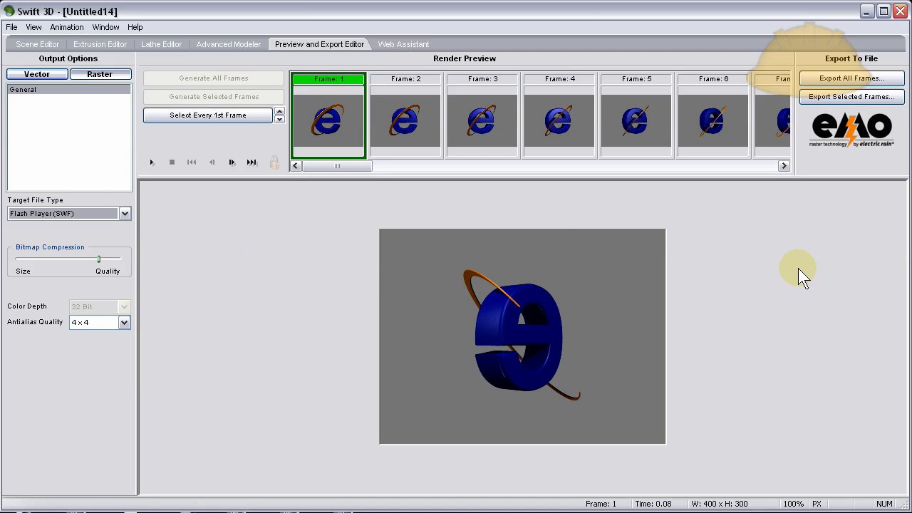
mouse_move(353, 331)
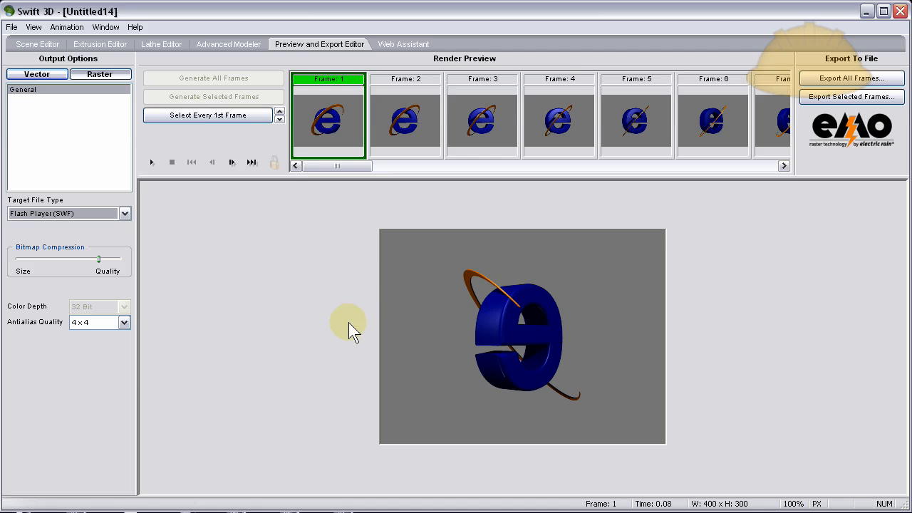
click(99, 74)
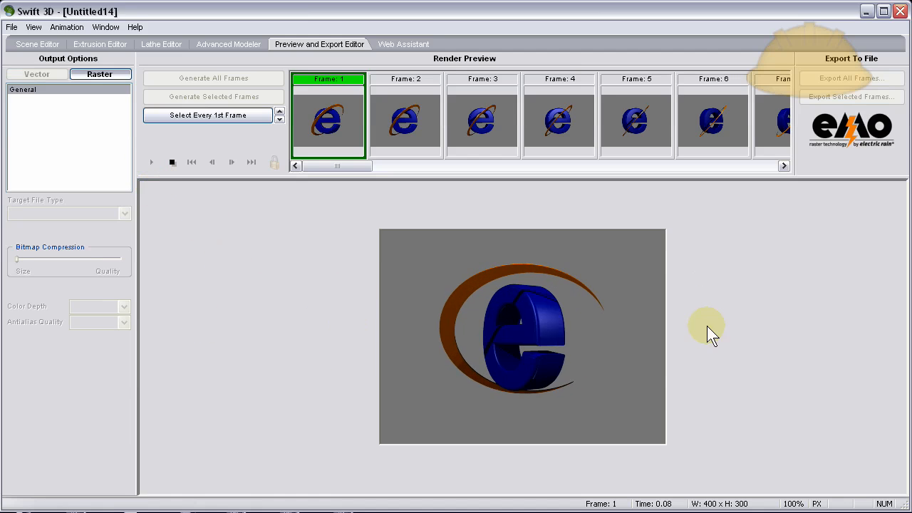